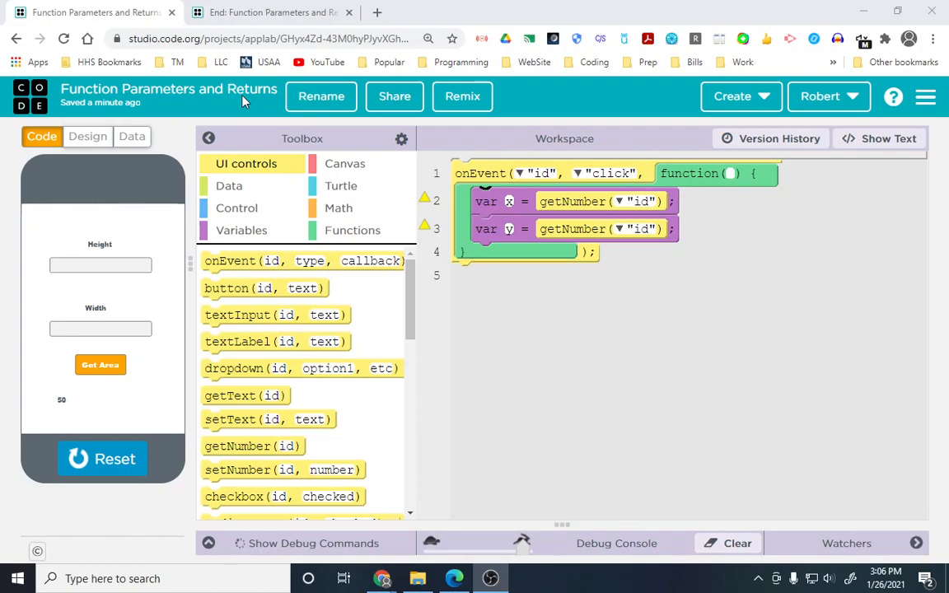
pyautogui.moveTo(181, 111)
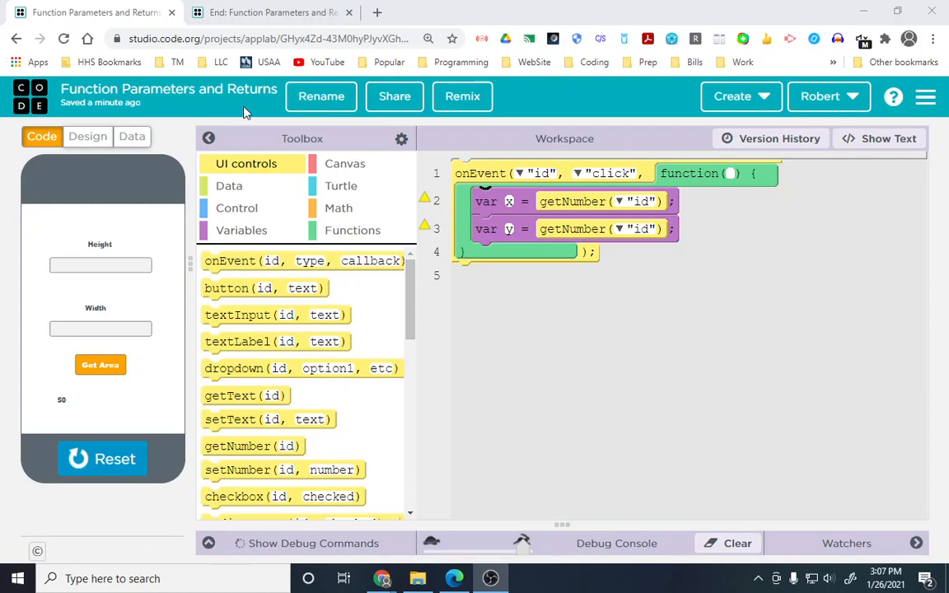
pyautogui.moveTo(573, 387)
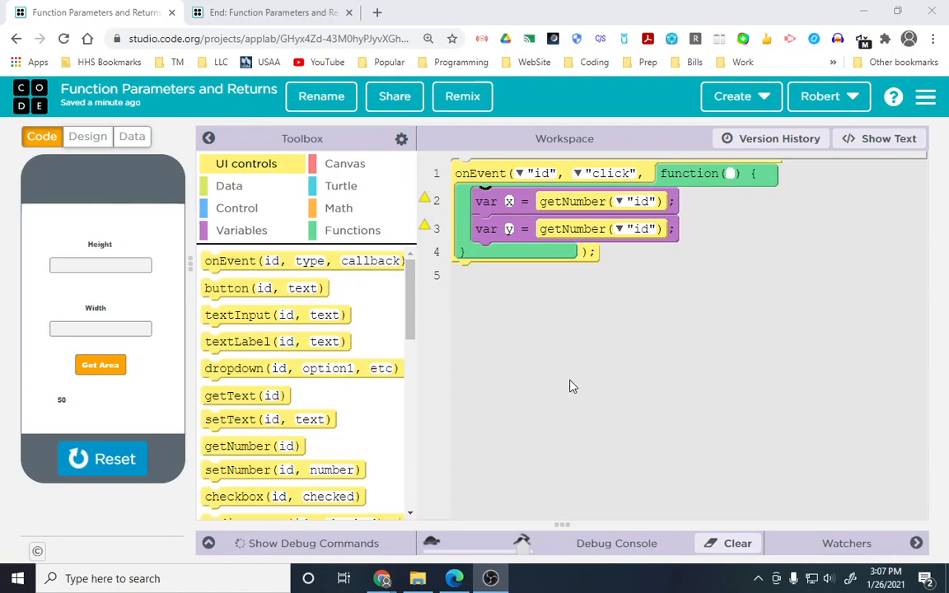
pyautogui.moveTo(582, 407)
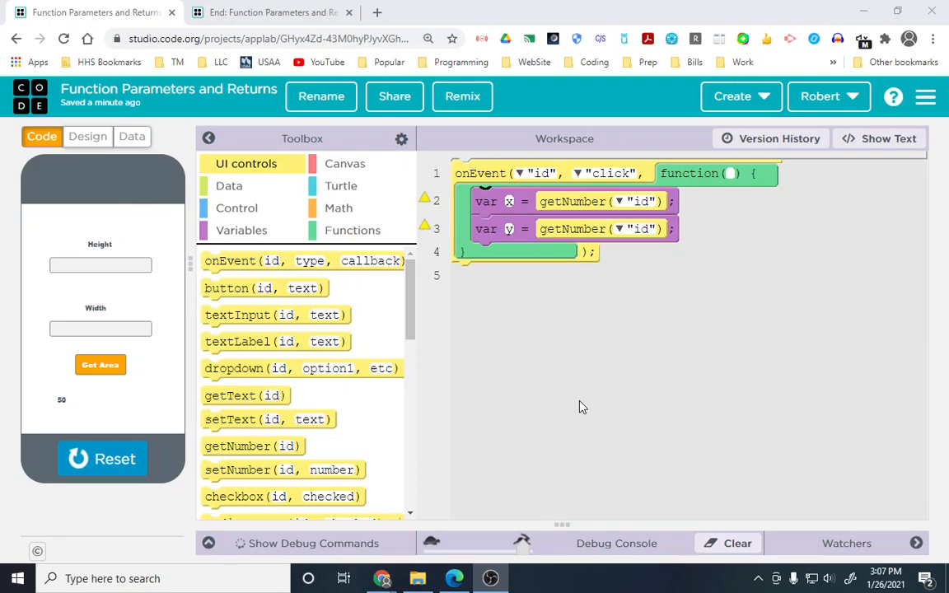
pyautogui.moveTo(589, 408)
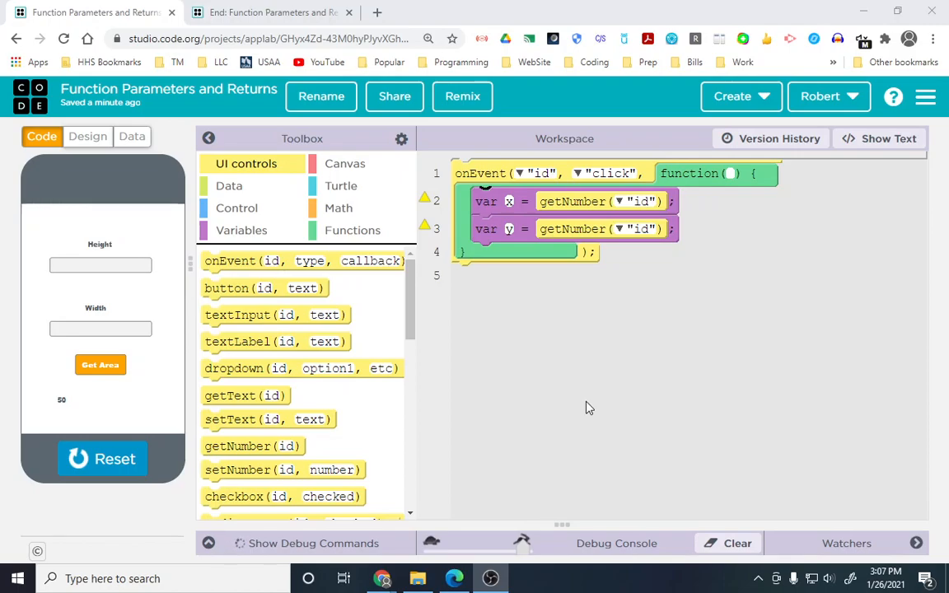
pyautogui.moveTo(527, 374)
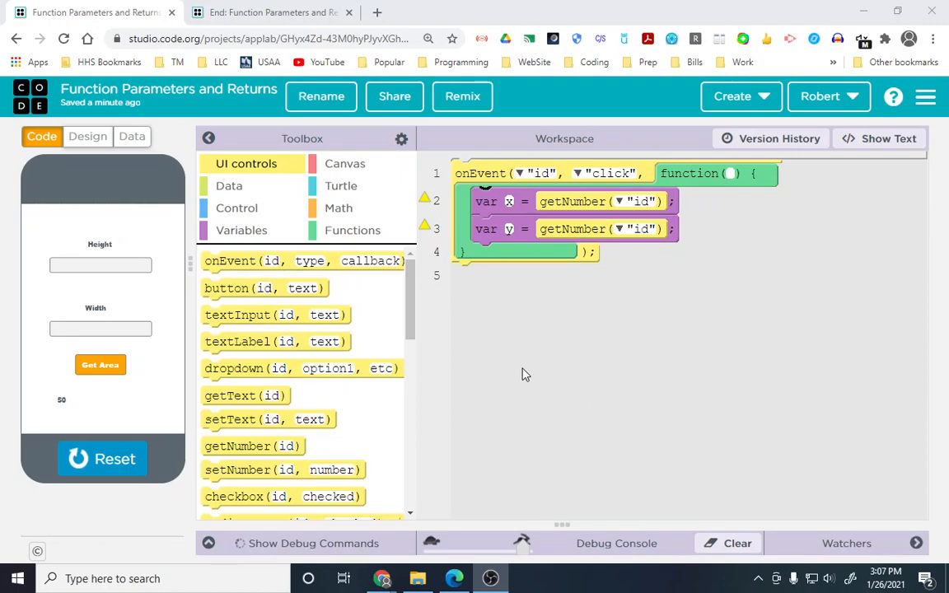
pyautogui.moveTo(532, 385)
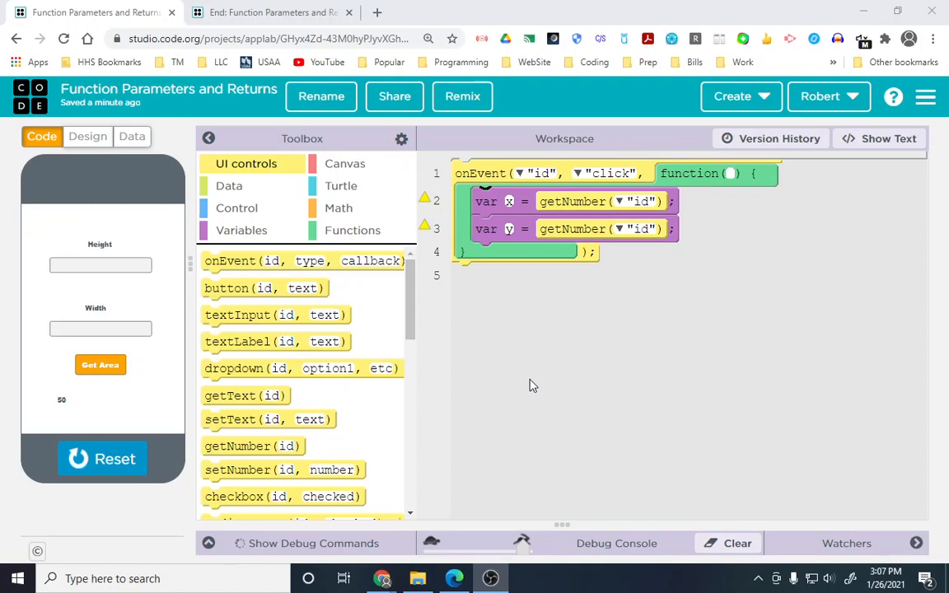
# - Stop the running area app so the preview returns to its start screen
pyautogui.click(272, 12)
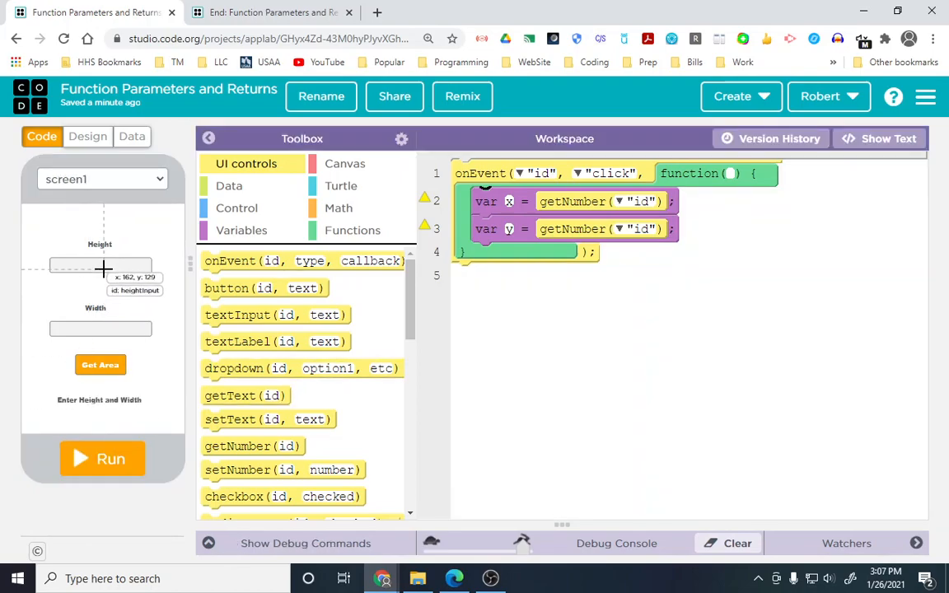
pyautogui.moveTo(100, 328)
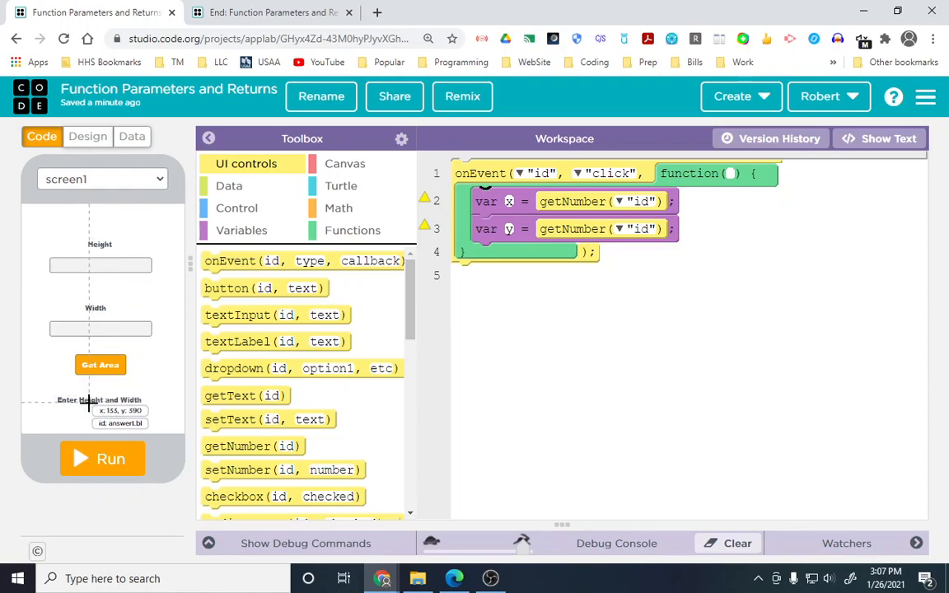
pyautogui.moveTo(486, 336)
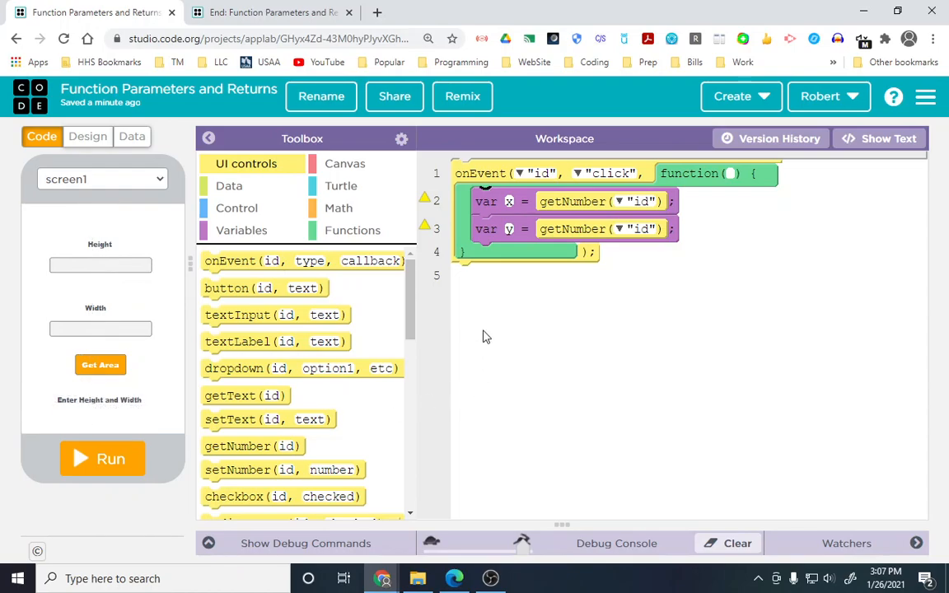
pyautogui.moveTo(101, 370)
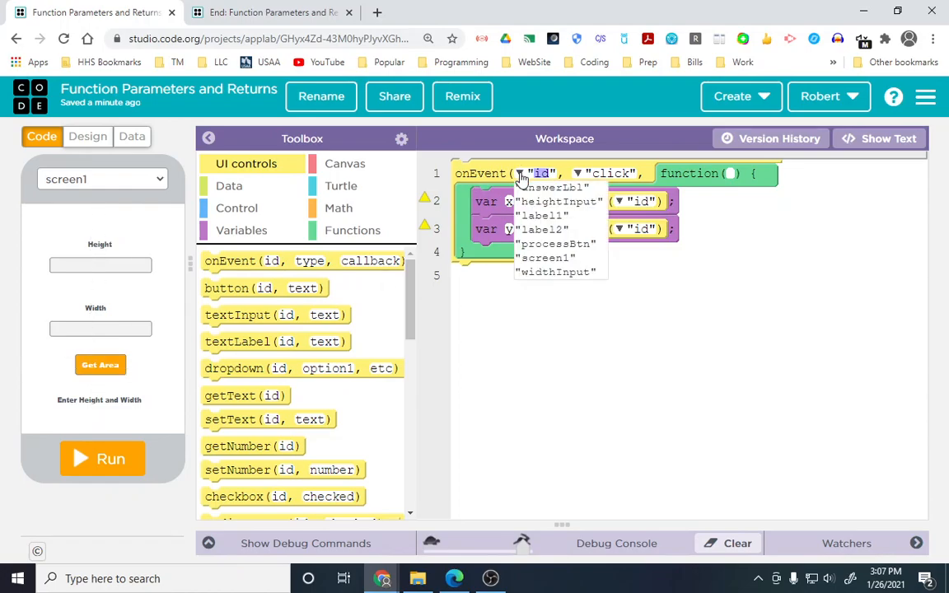
# - Target the click handler at processBtn and read y from widthInput
pyautogui.click(556, 243)
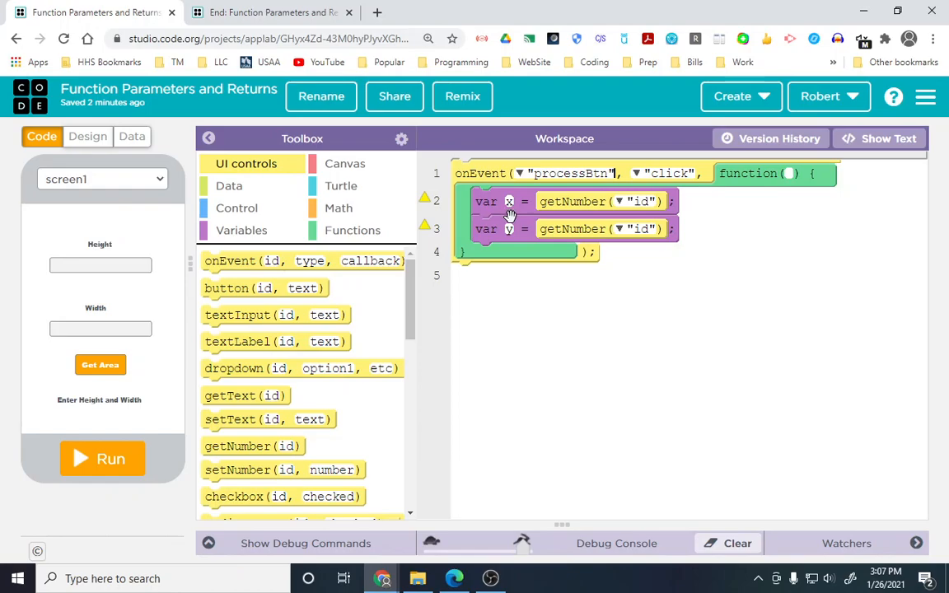
pyautogui.moveTo(101, 265)
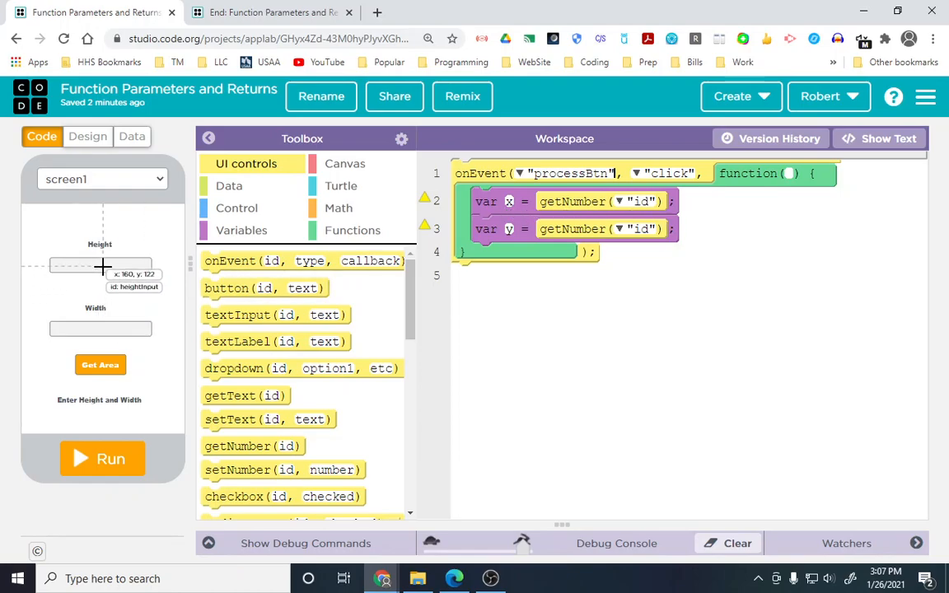
pyautogui.moveTo(615, 212)
pyautogui.write('heightInput')
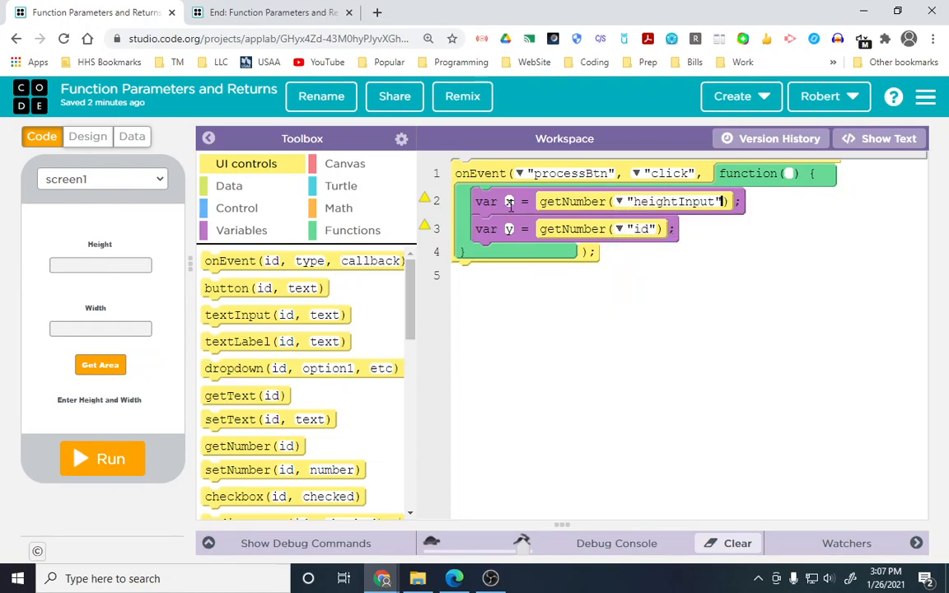
pyautogui.click(619, 229)
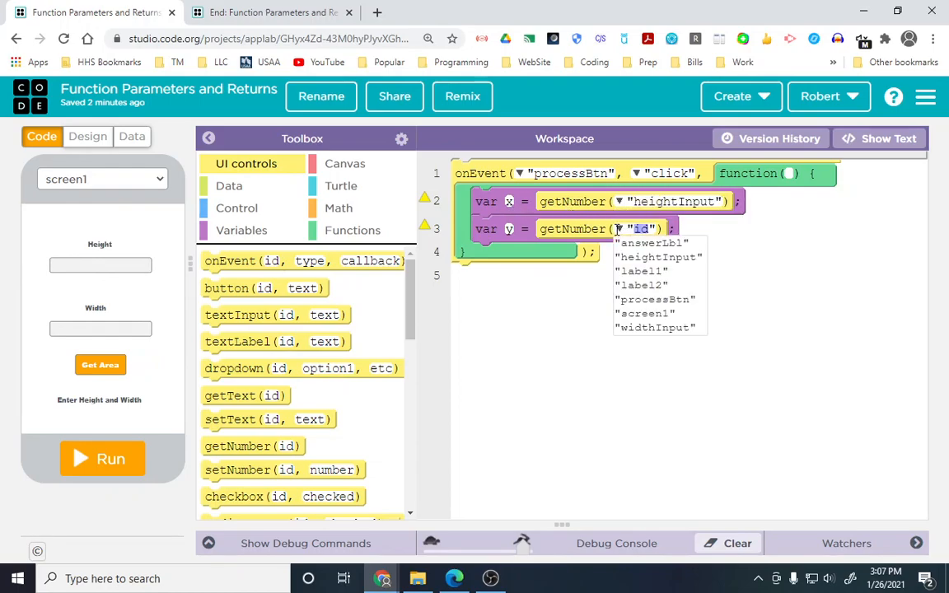
pyautogui.click(655, 327)
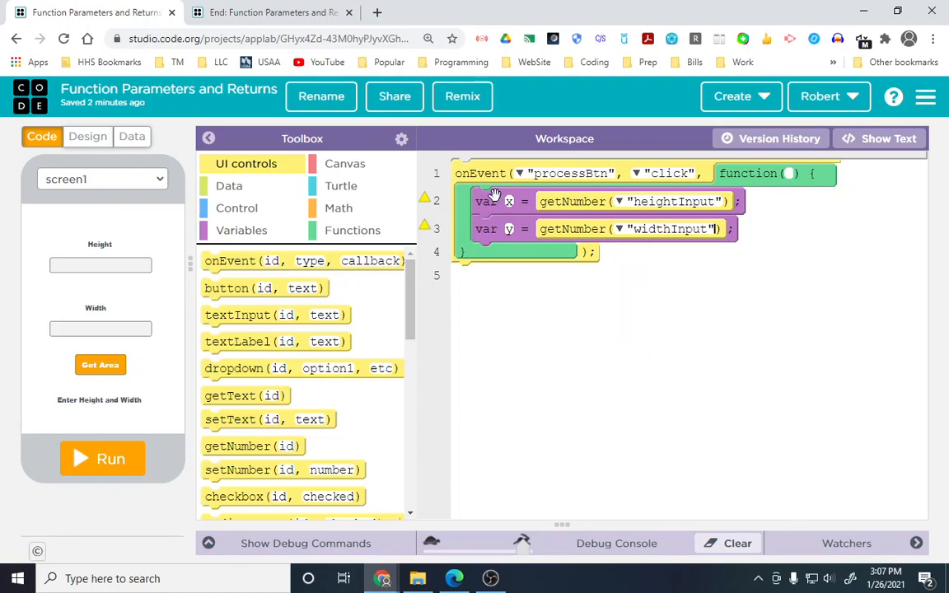
pyautogui.moveTo(503, 232)
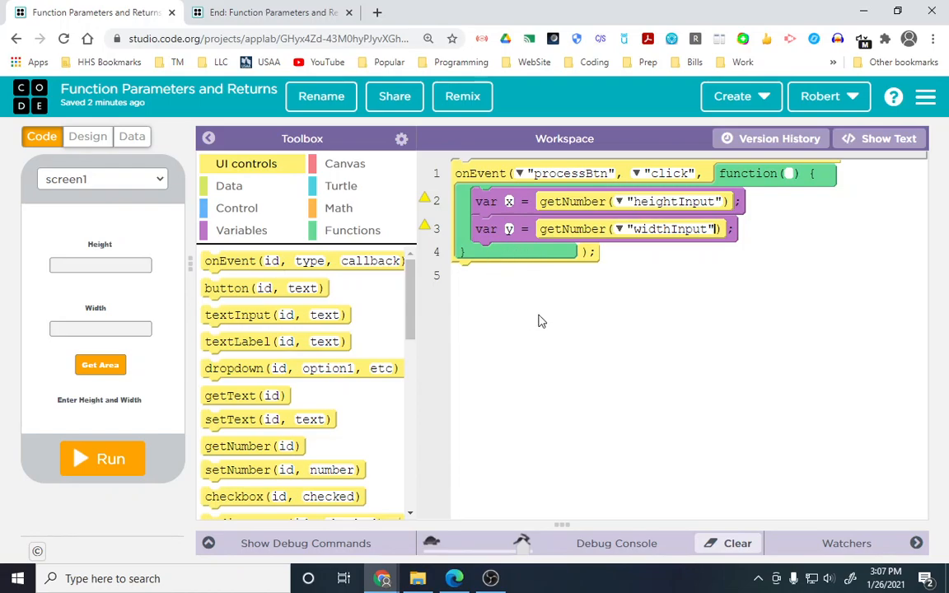
pyautogui.moveTo(486, 321)
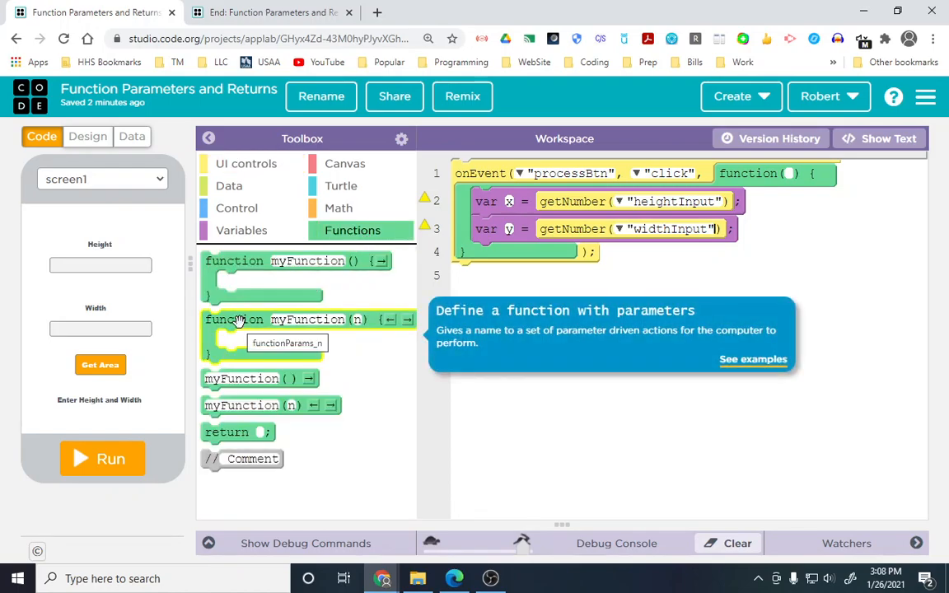
# - Add a parameterised function block and name it getArea
pyautogui.moveTo(307, 319); pyautogui.dragTo(482, 330)
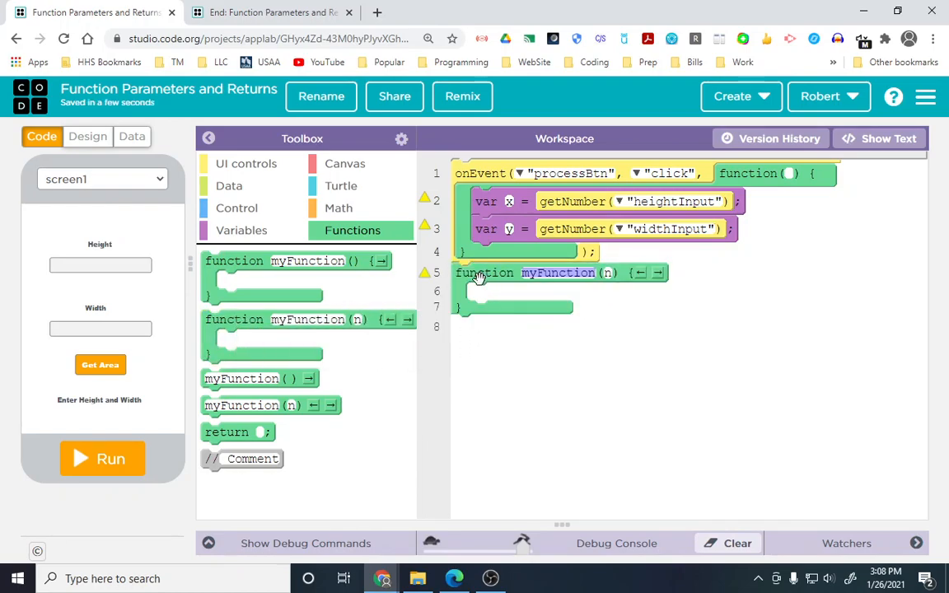
pyautogui.moveTo(240, 404)
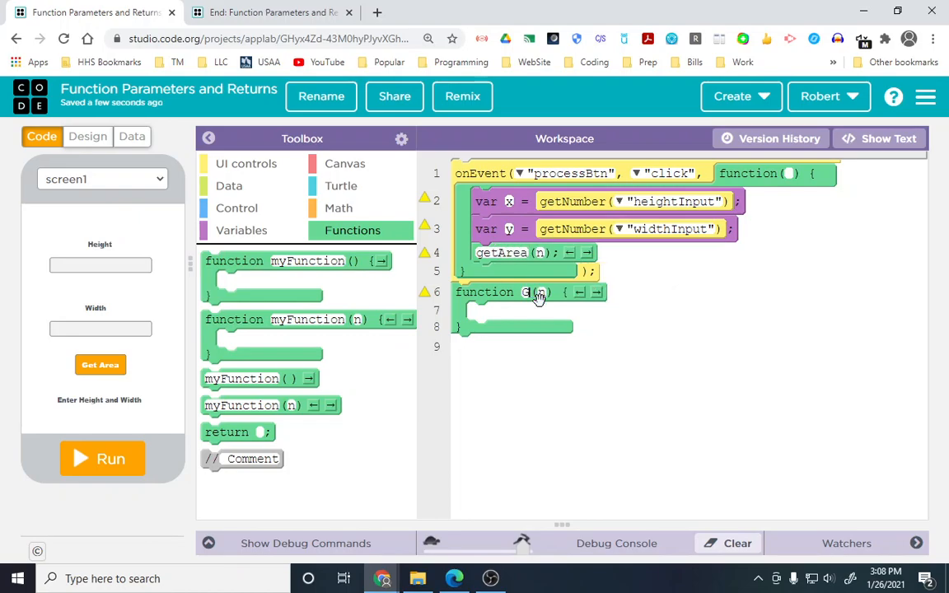
pyautogui.write('GetArea')
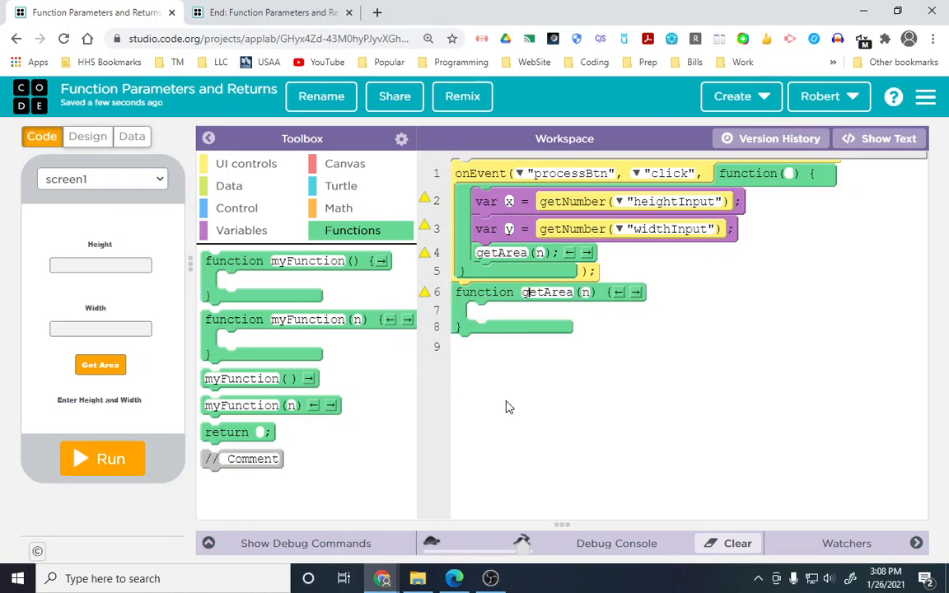
pyautogui.moveTo(497, 202)
pyautogui.write('x, y')
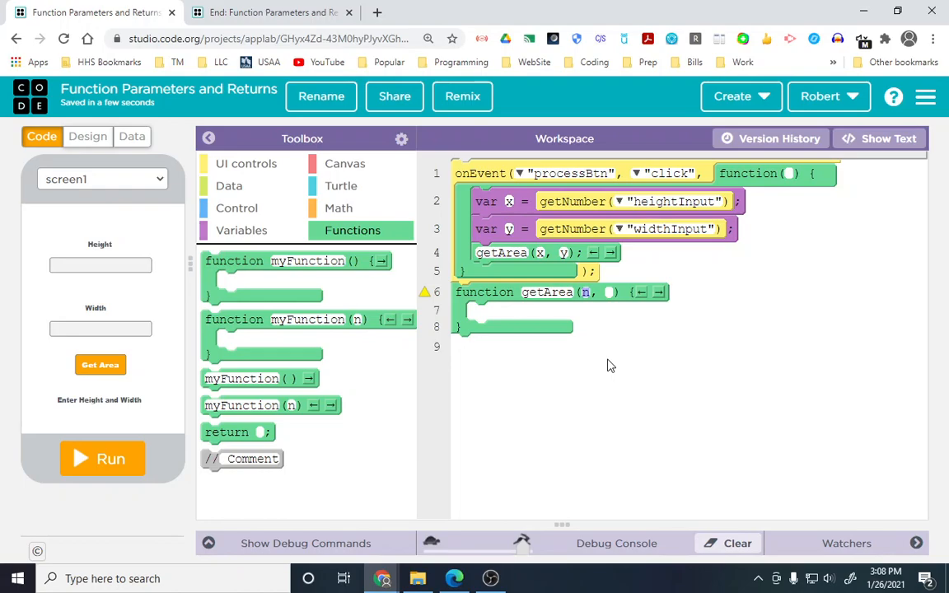
# - Give getArea parameters height and width and call getArea(x, y) in the handler
pyautogui.write('height')
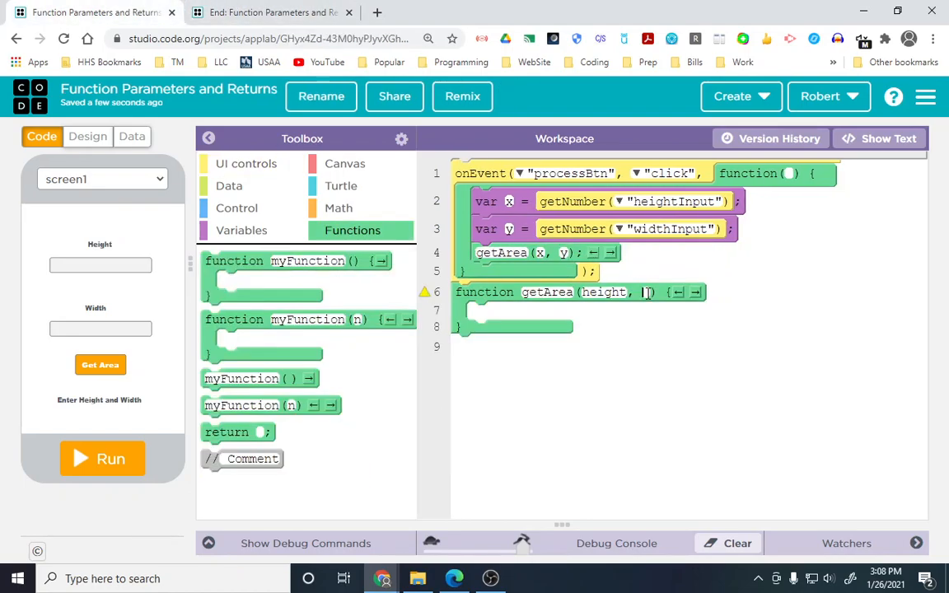
pyautogui.write('width')
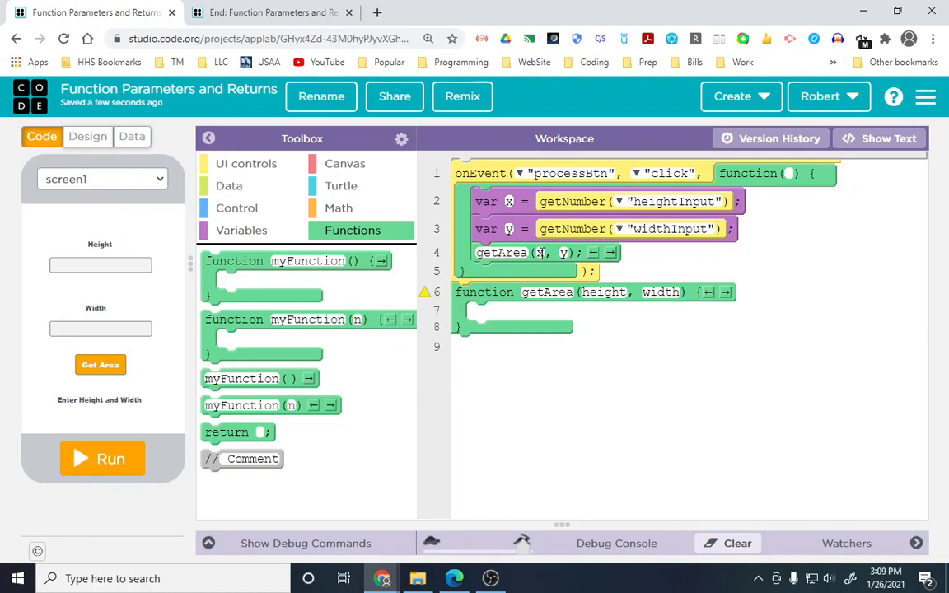
pyautogui.doubleClick(603, 292)
pyautogui.write('height')
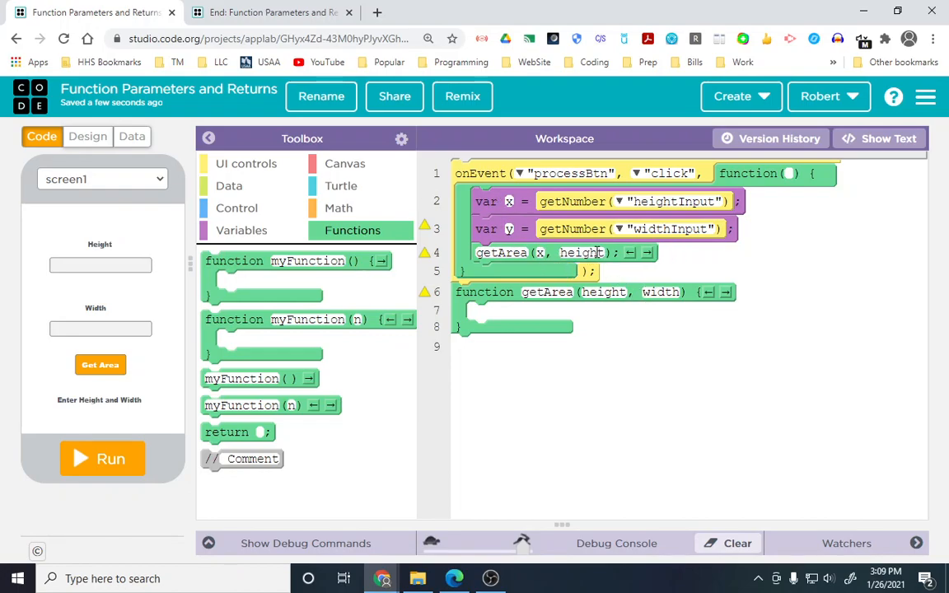
pyautogui.click(579, 253)
pyautogui.write('y')
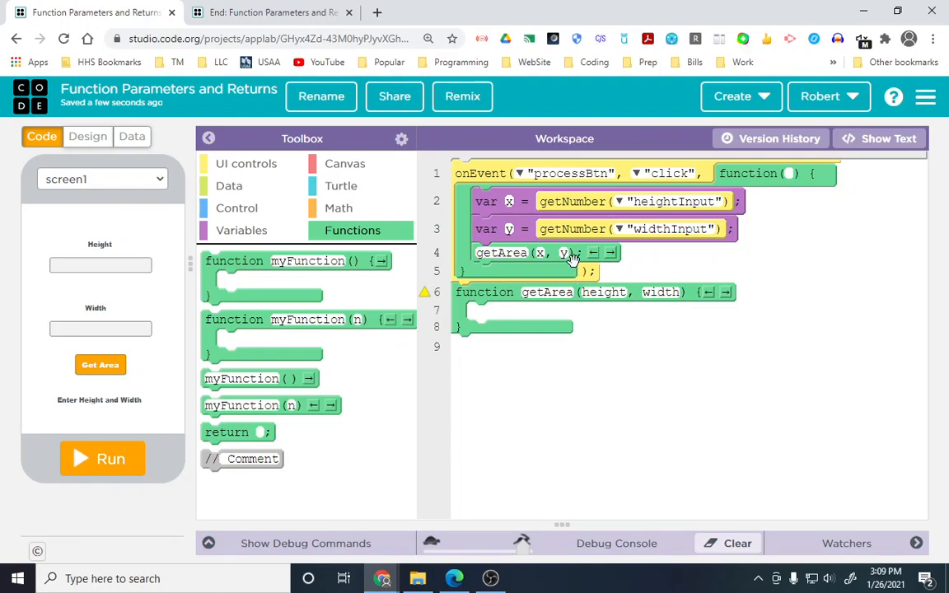
pyautogui.moveTo(583, 270)
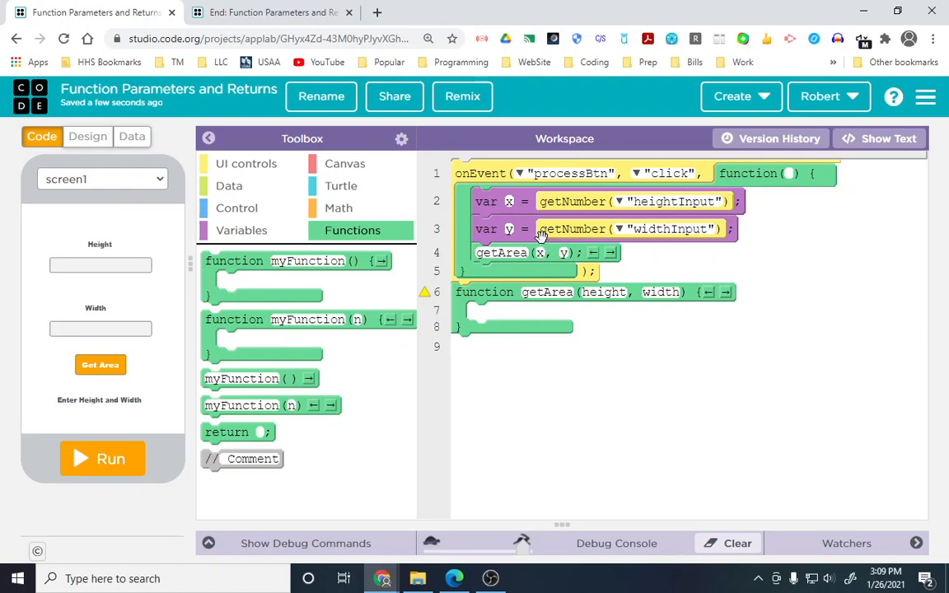
pyautogui.moveTo(601, 292)
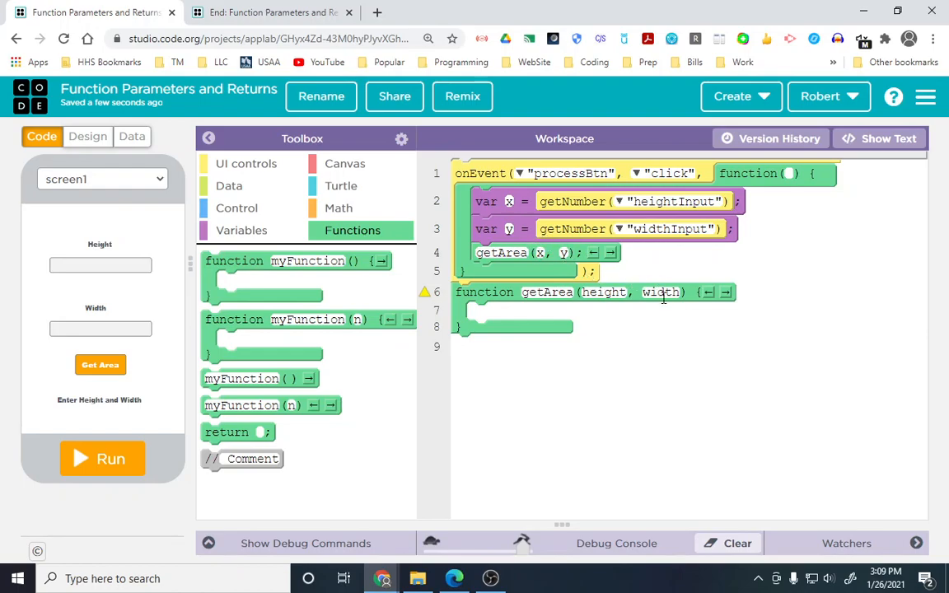
pyautogui.moveTo(487, 191)
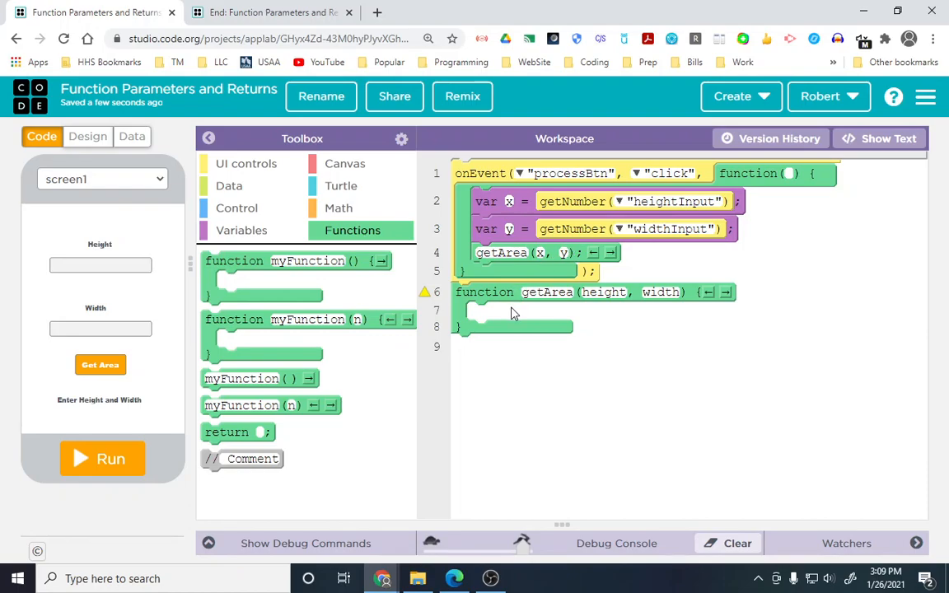
# - Declare var area = height*width inside getArea
pyautogui.click(241, 231)
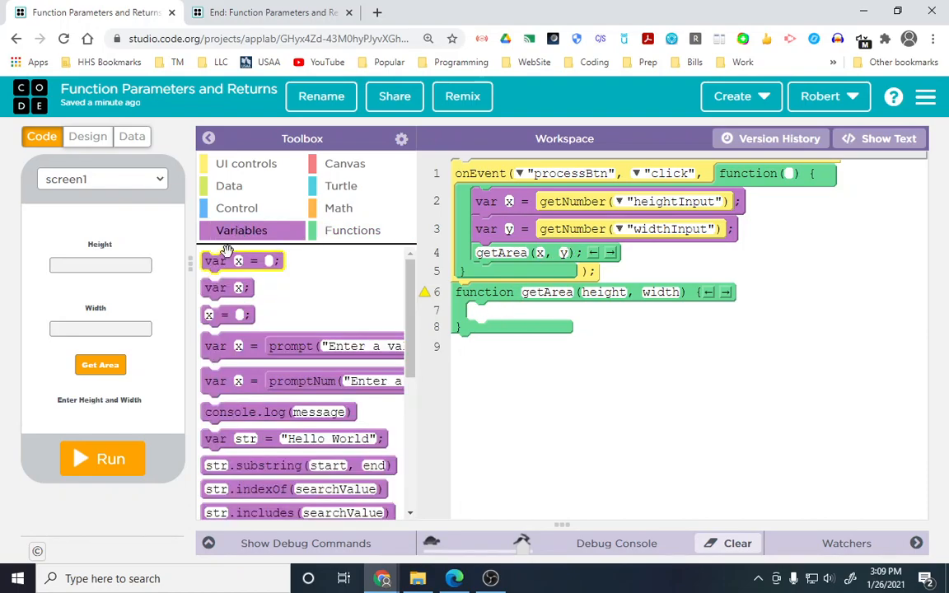
pyautogui.moveTo(241, 261); pyautogui.dragTo(507, 312)
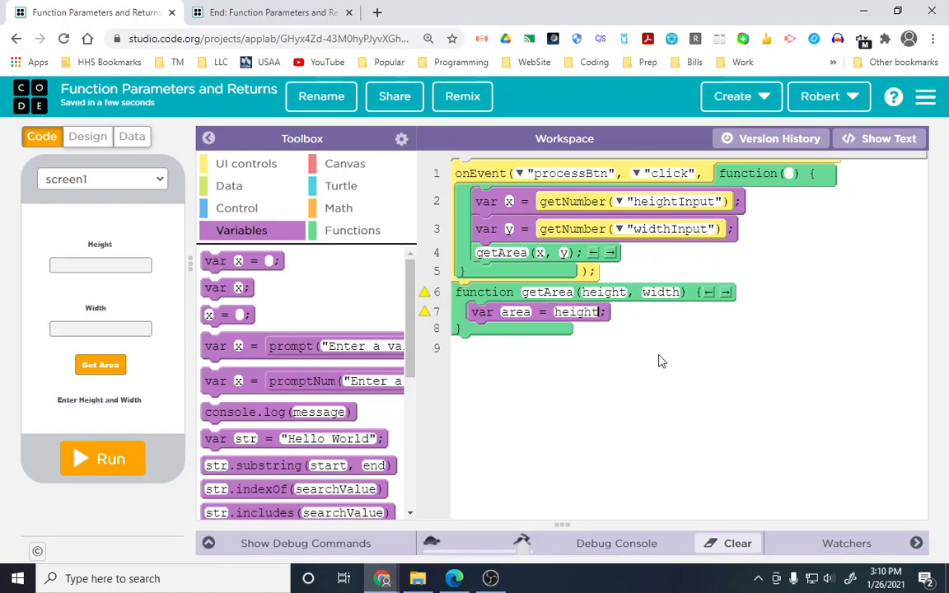
pyautogui.click(601, 311)
pyautogui.write('*width')
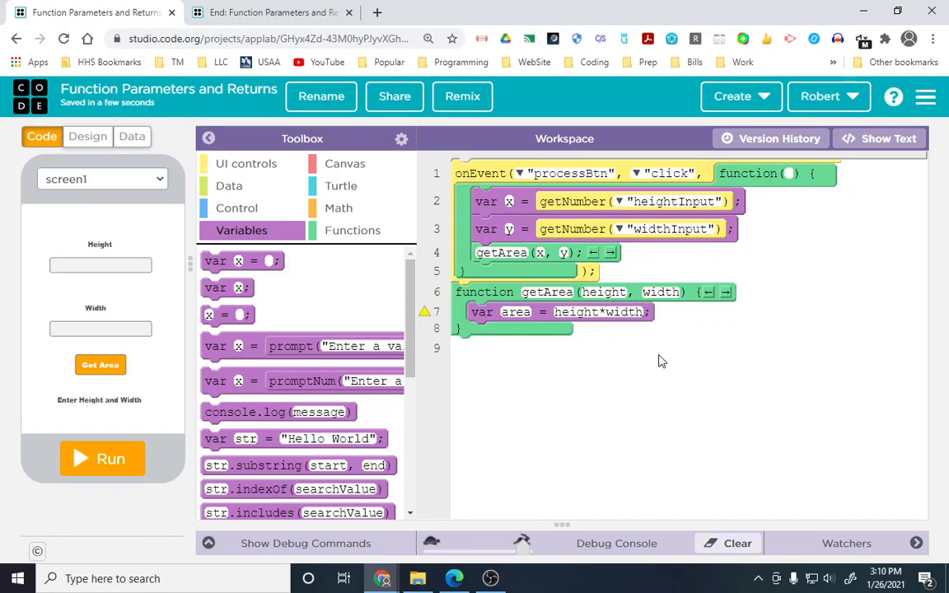
pyautogui.moveTo(536, 298)
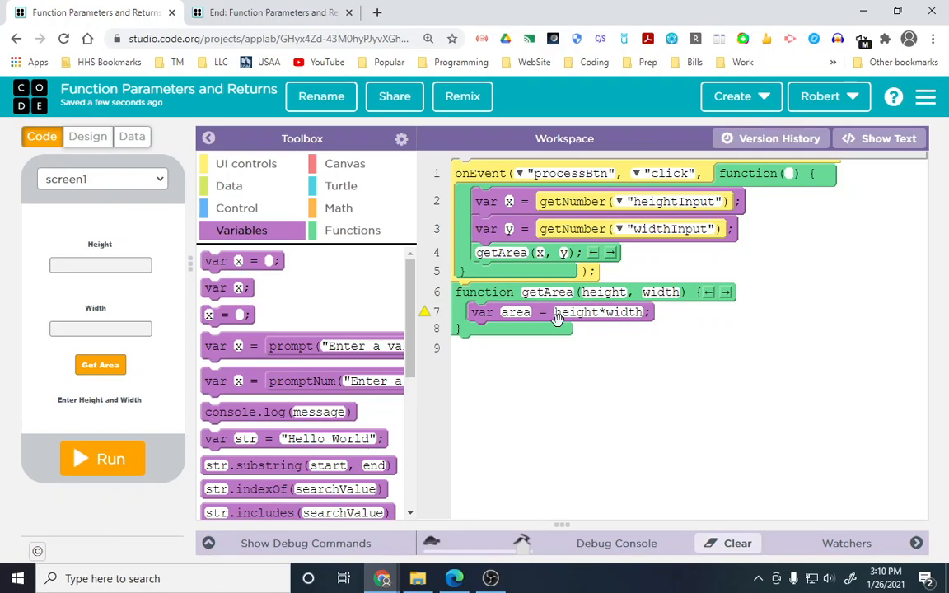
pyautogui.moveTo(537, 327)
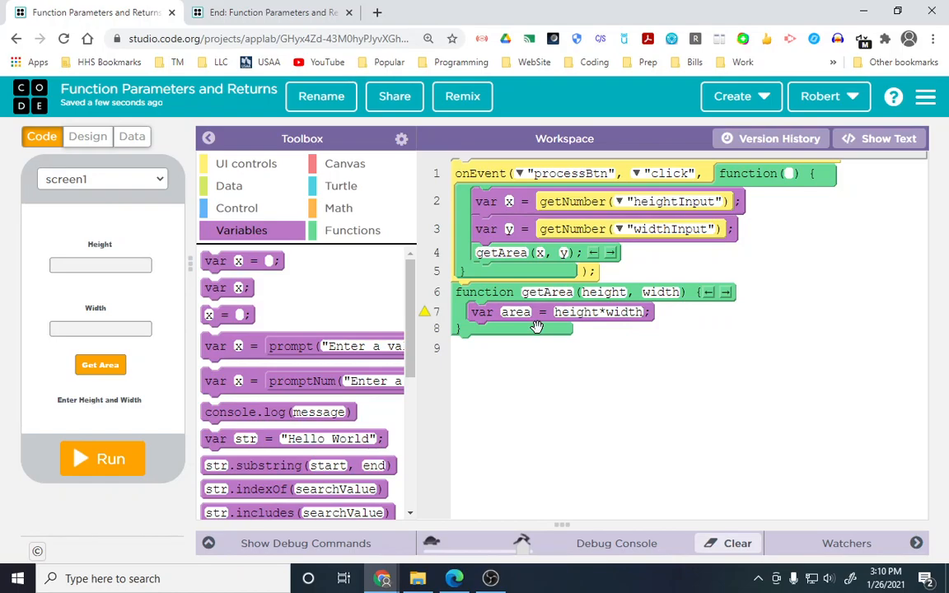
pyautogui.moveTo(540, 175)
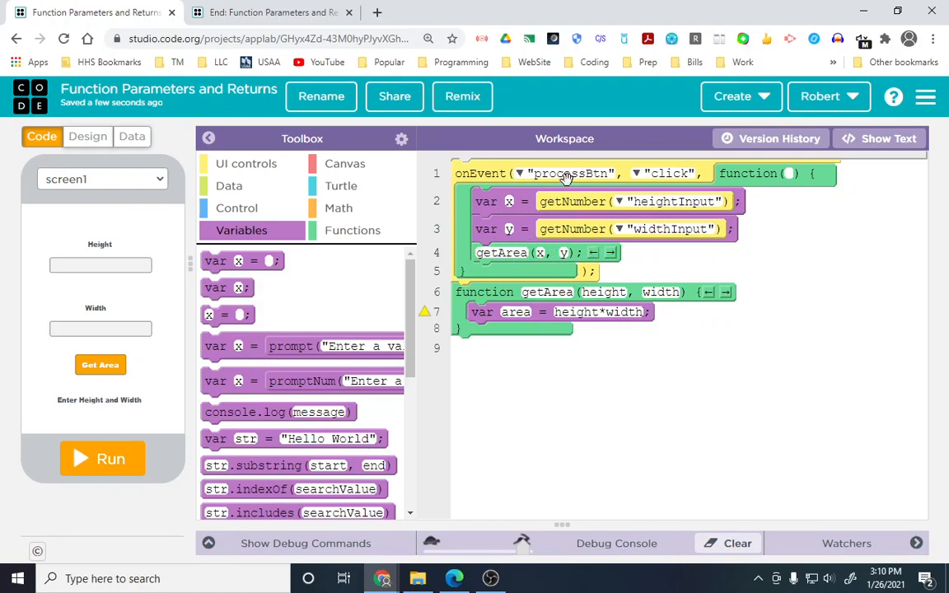
pyautogui.moveTo(527, 419)
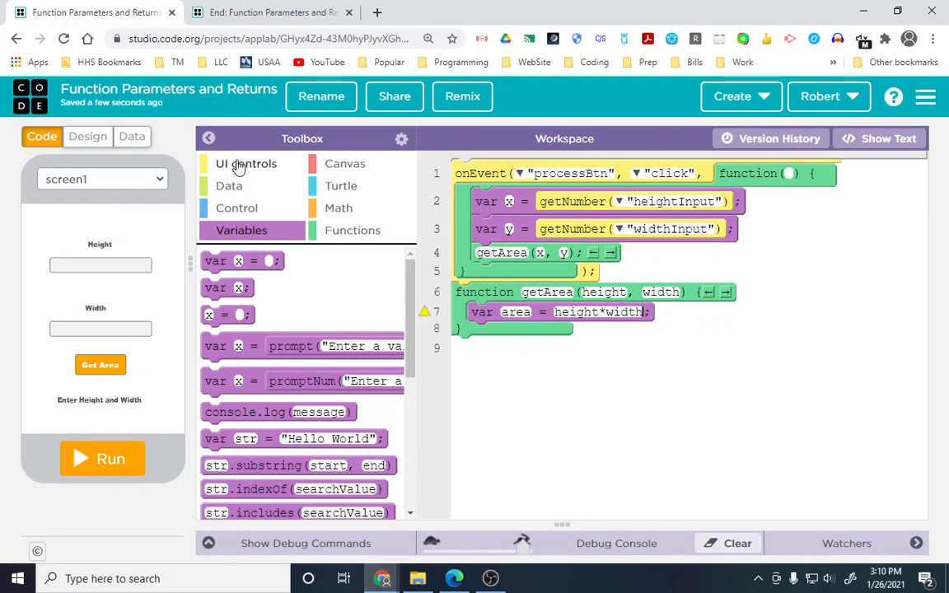
# - Add a setText call inside getArea aimed at answerLbl
pyautogui.click(247, 163)
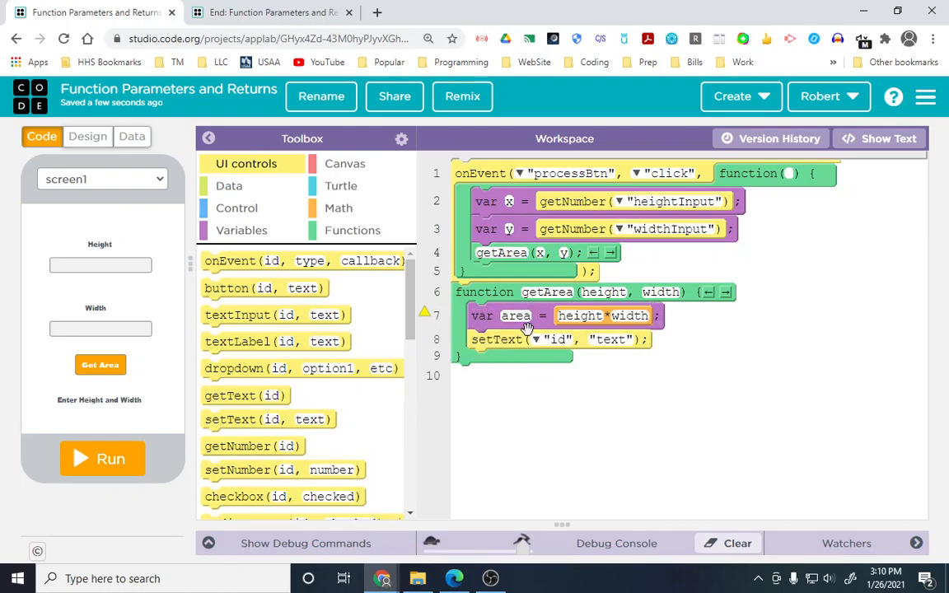
pyautogui.click(541, 339)
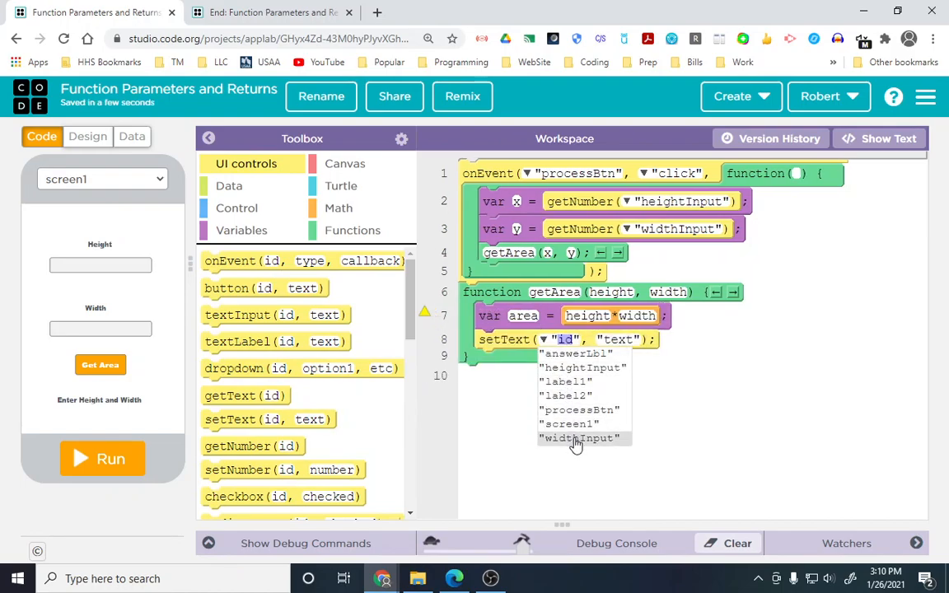
pyautogui.click(577, 353)
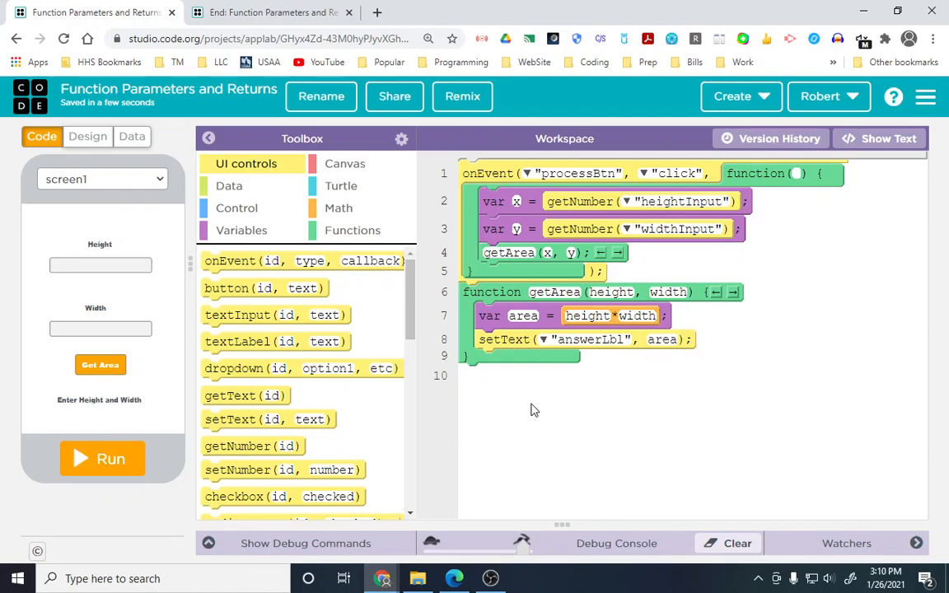
# - Run the app and get the area for height 5, width 10, showing 50
pyautogui.click(102, 458)
pyautogui.write('5')
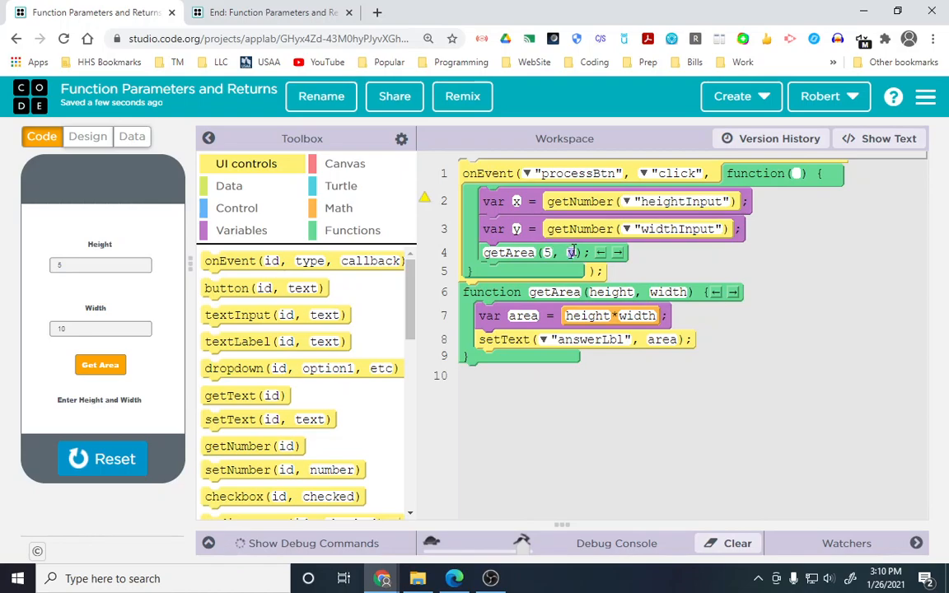
pyautogui.write('10')
pyautogui.write('x')
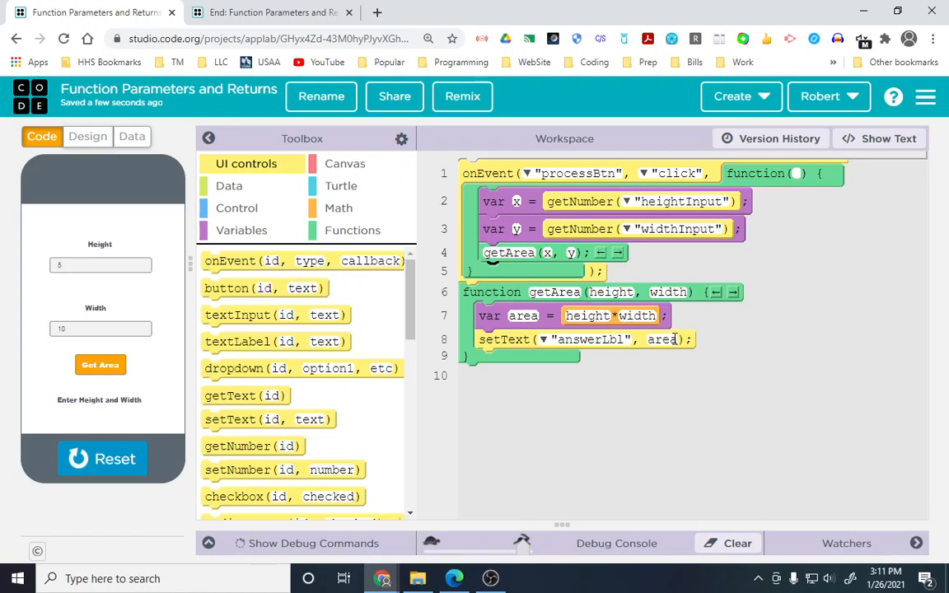
pyautogui.click(101, 365)
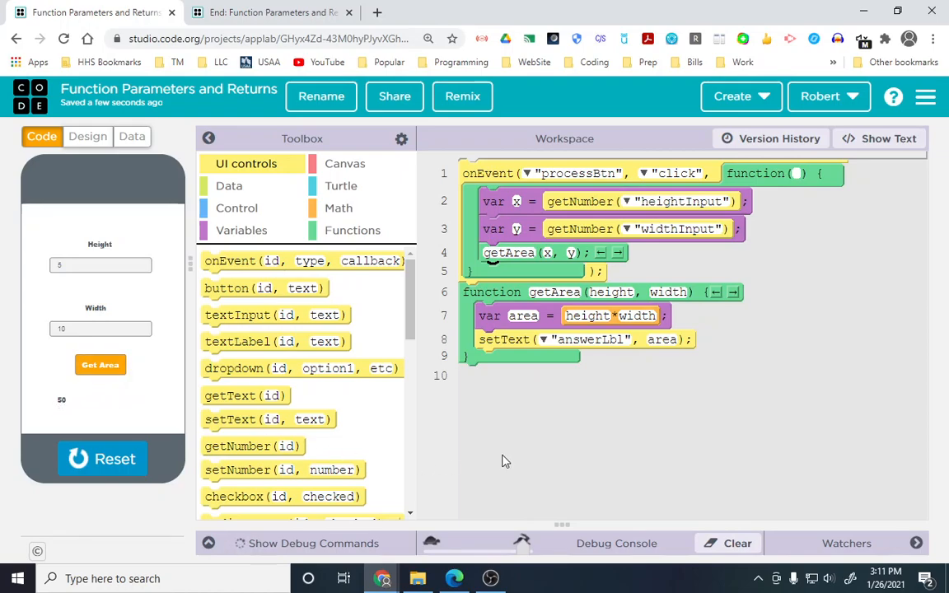
pyautogui.moveTo(503, 460)
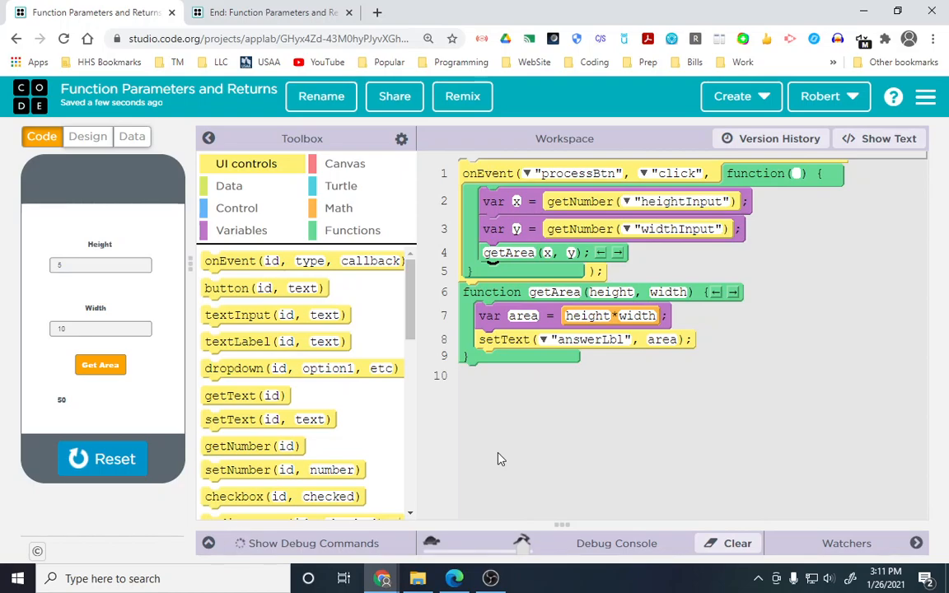
pyautogui.moveTo(484, 456)
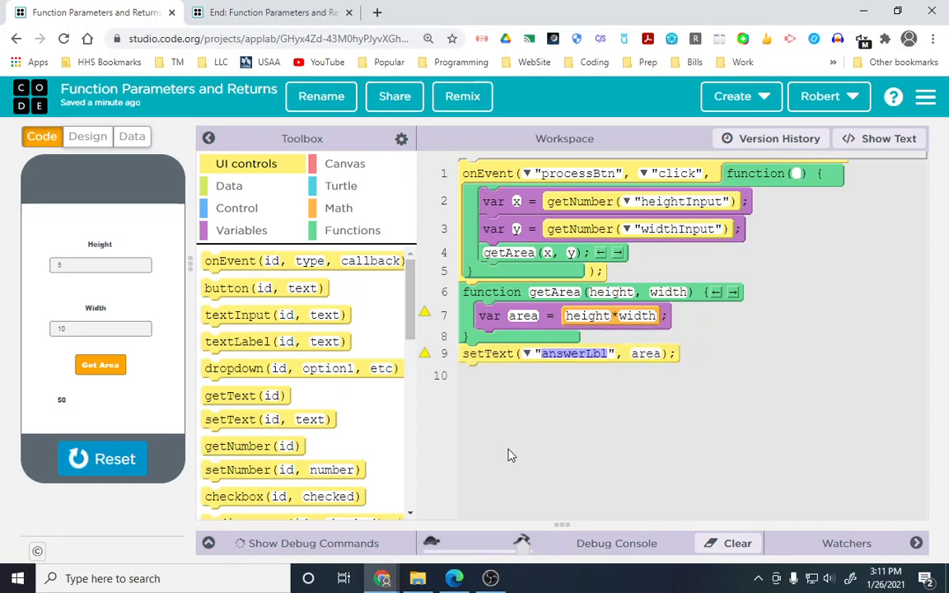
# - End getArea with return area, move setText outside, and run to see the error
pyautogui.click(353, 230)
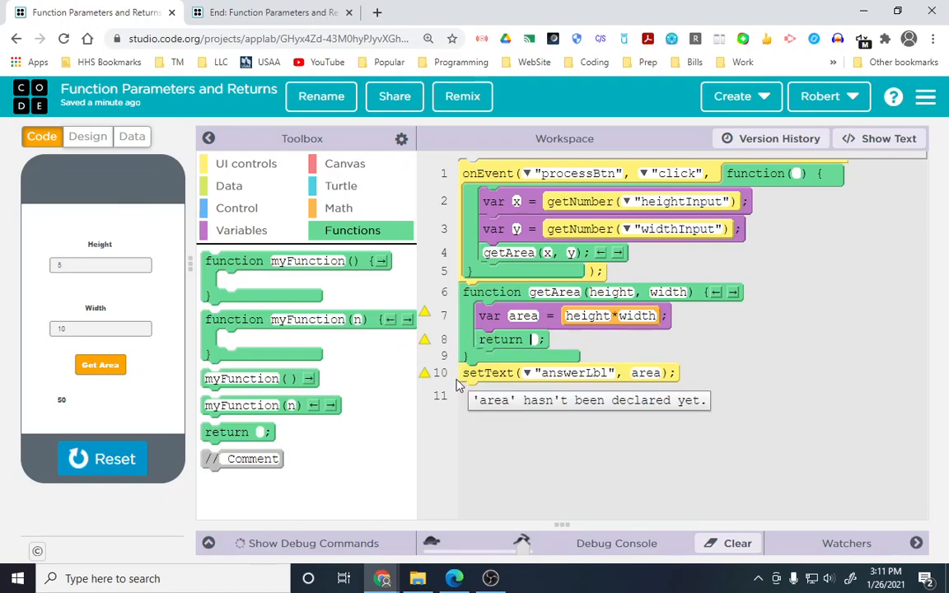
pyautogui.write('area')
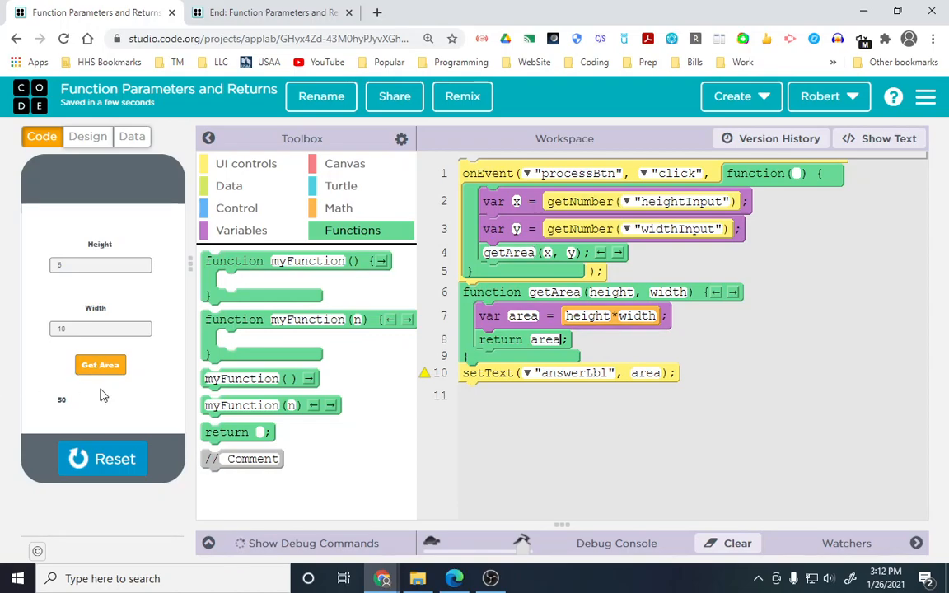
pyautogui.click(102, 459)
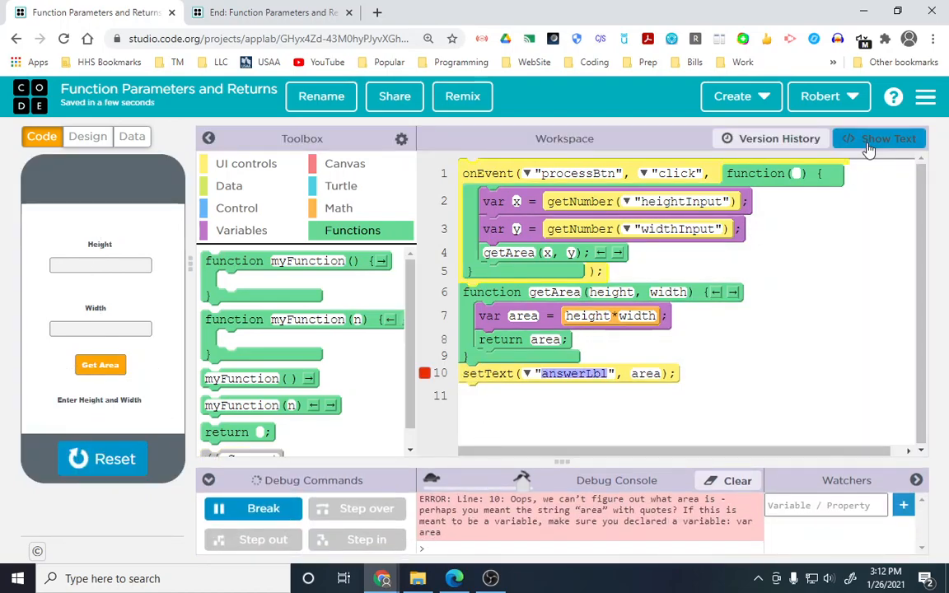
# - Comment out the stray setText line and re-enter height 5, width 10
pyautogui.click(879, 138)
pyautogui.write('5')
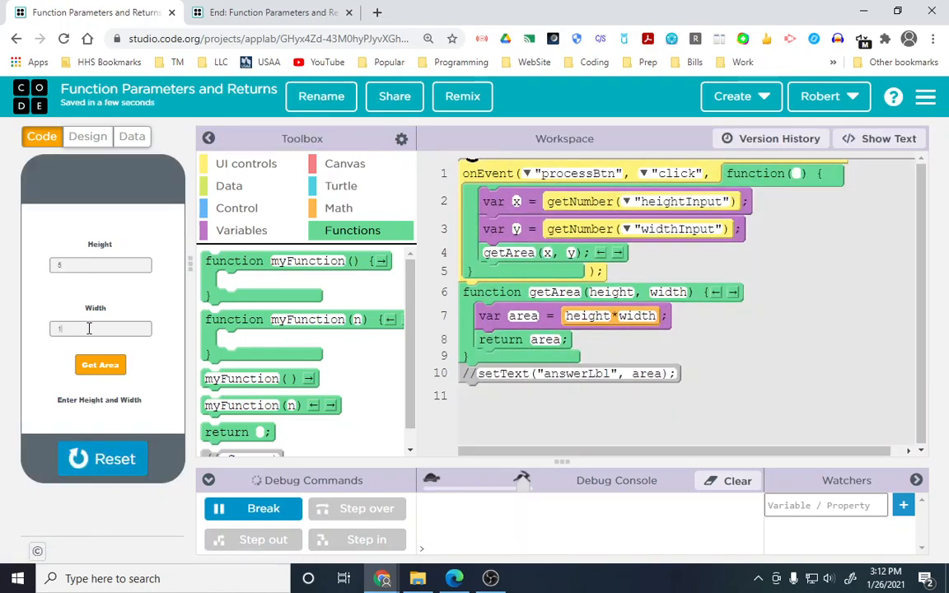
pyautogui.write('0')
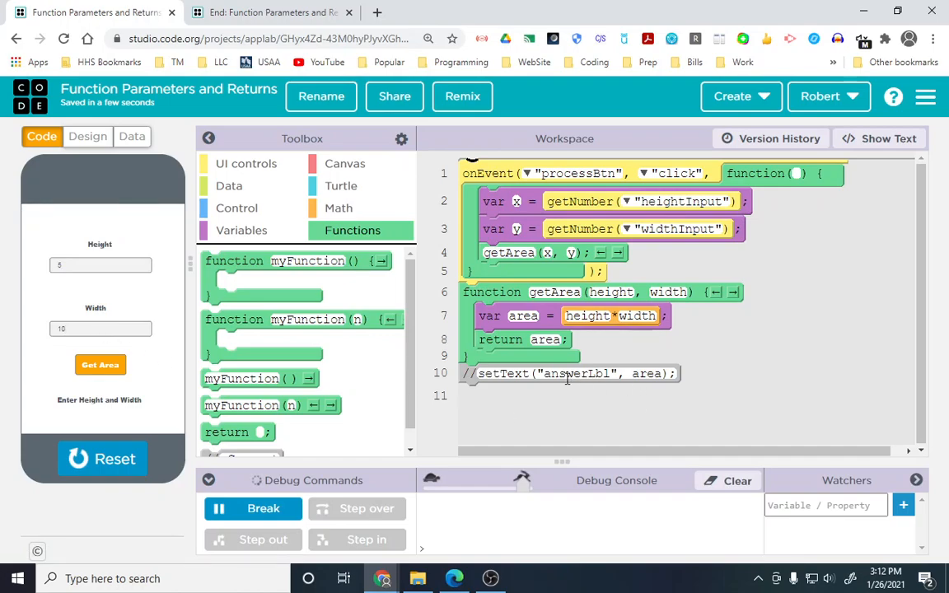
pyautogui.moveTo(532, 395)
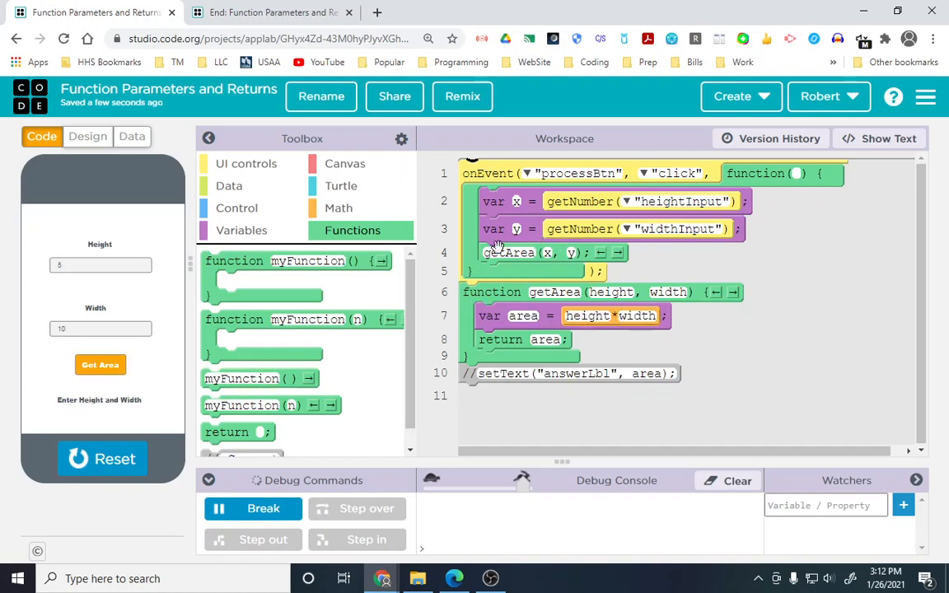
pyautogui.moveTo(542, 339)
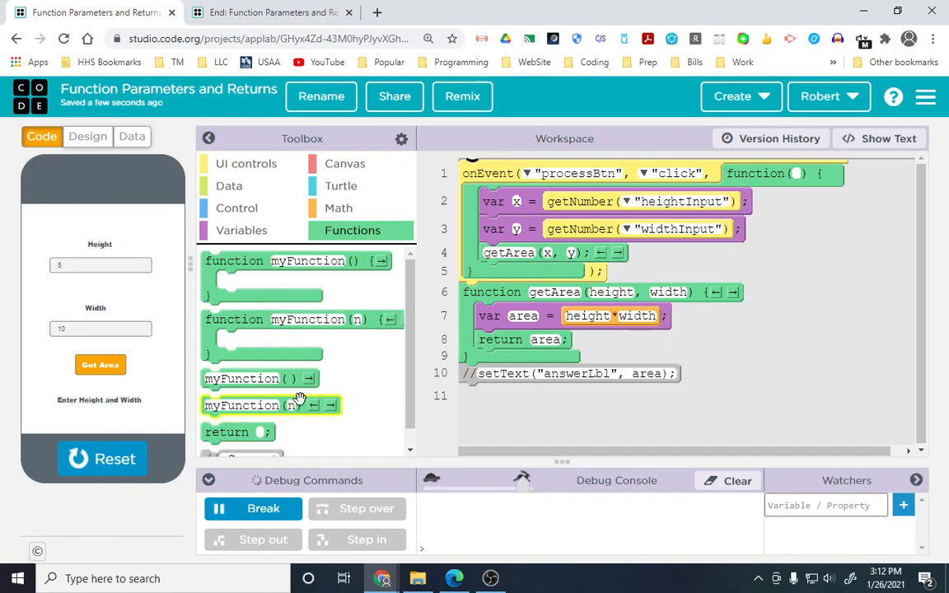
# - Store getArea(x, y) in var answer and have setText show answer on answerLbl
pyautogui.click(242, 229)
pyautogui.write('answer')
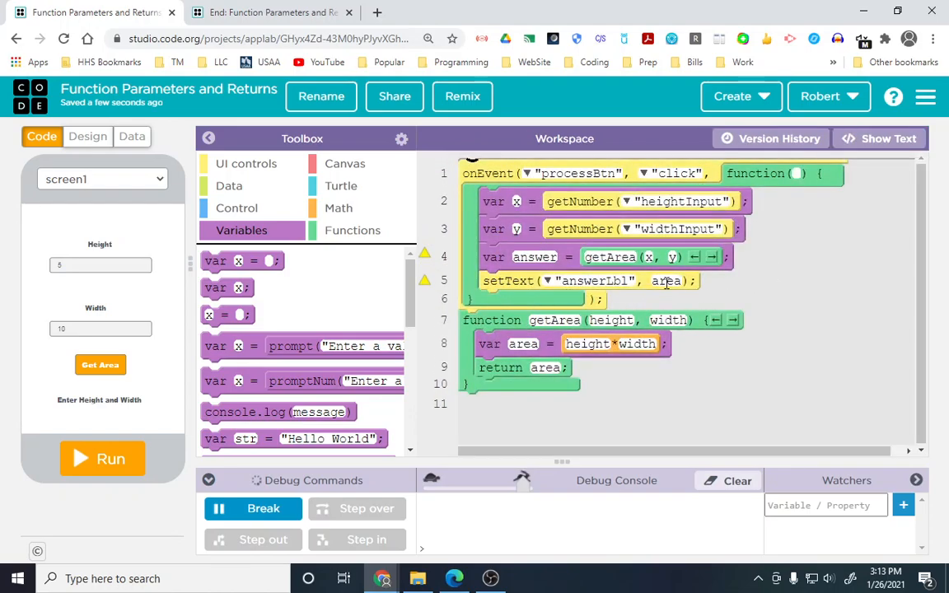
pyautogui.doubleClick(666, 281)
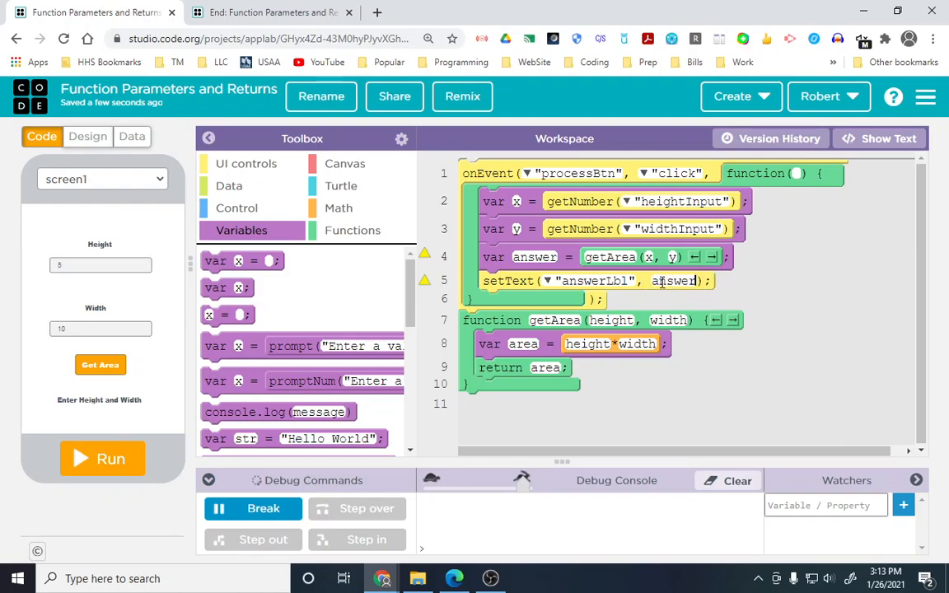
pyautogui.moveTo(102, 404)
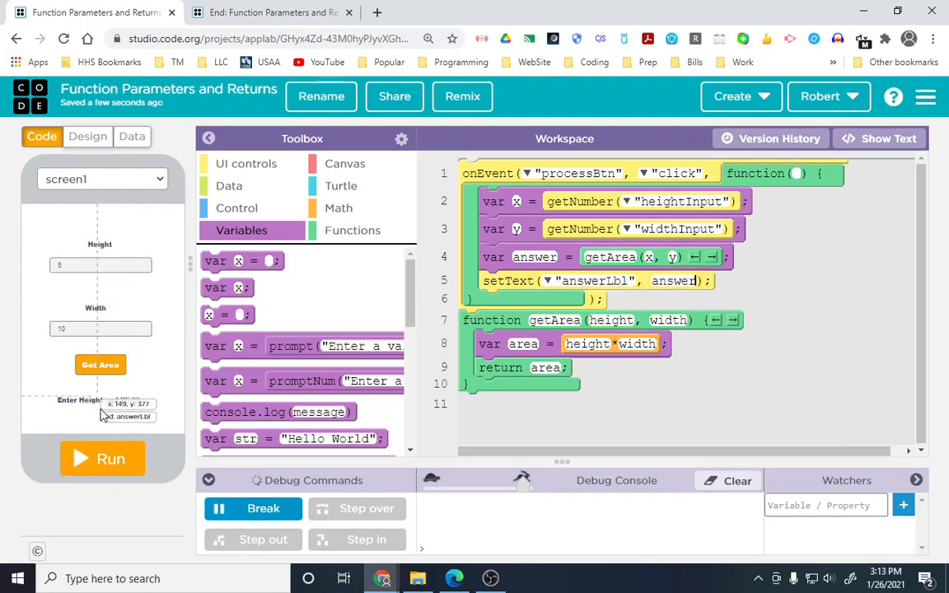
pyautogui.moveTo(93, 436)
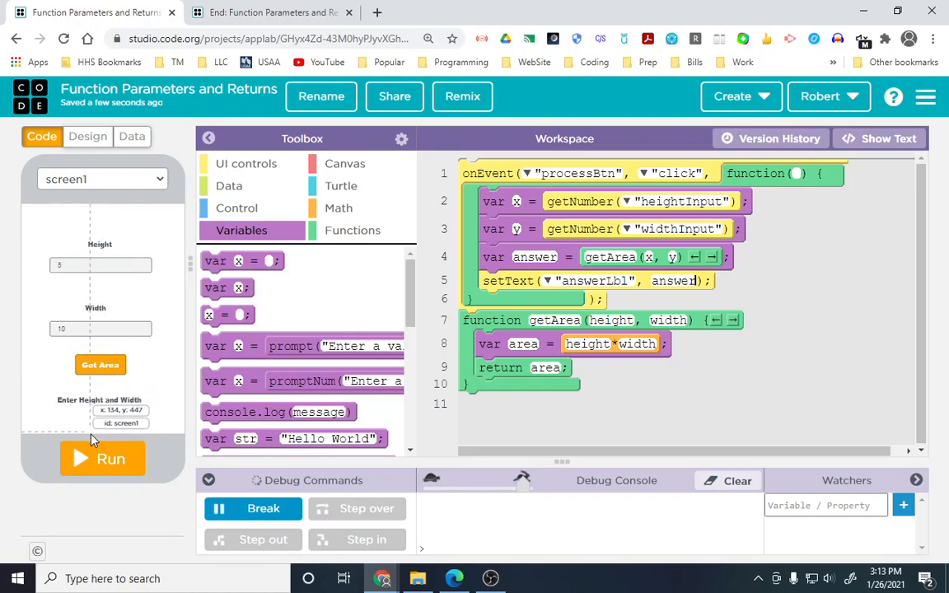
pyautogui.moveTo(95, 459)
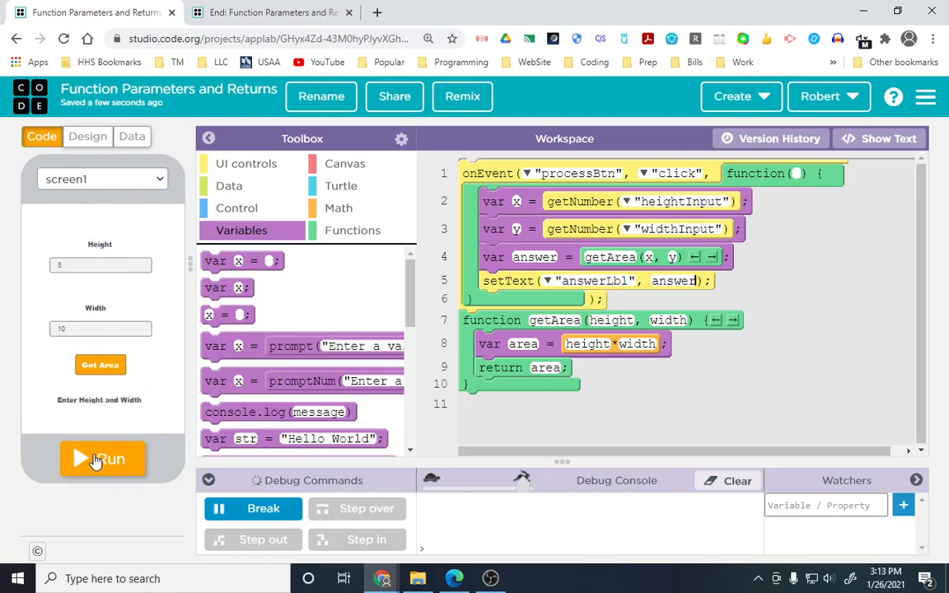
# - Run the app and enter height 10 and width 15 in the inputs
pyautogui.click(103, 459)
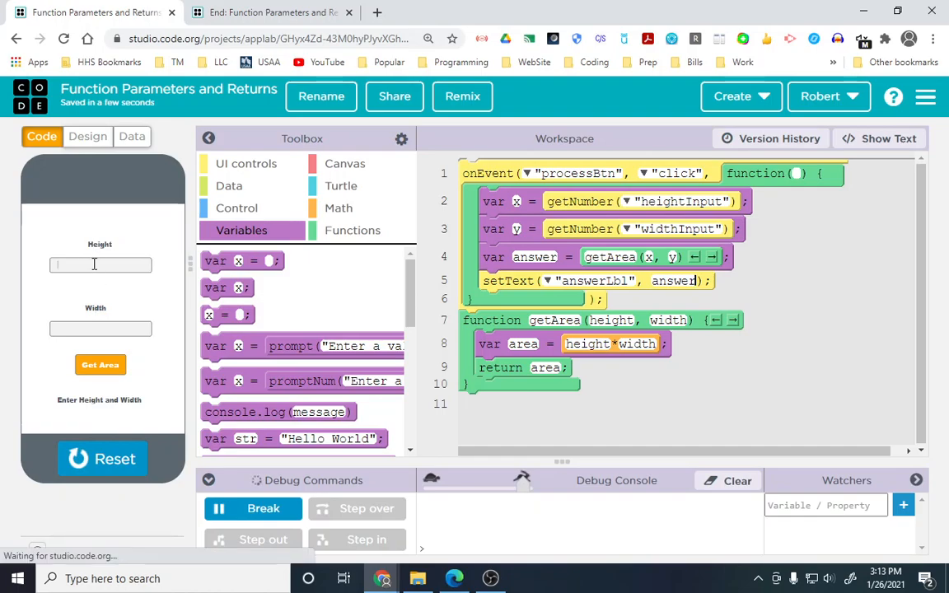
pyautogui.write('10')
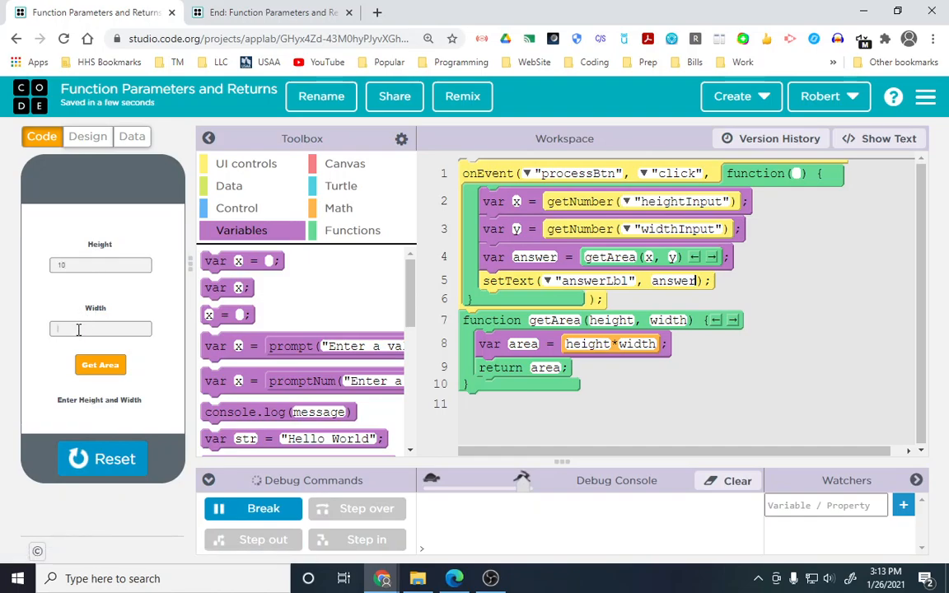
pyautogui.write('15')
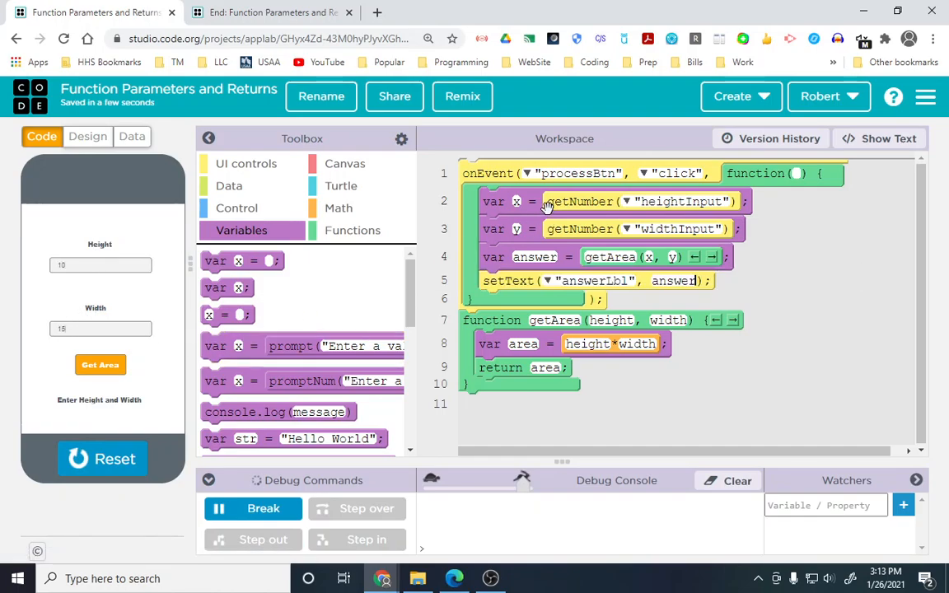
pyautogui.moveTo(604, 221)
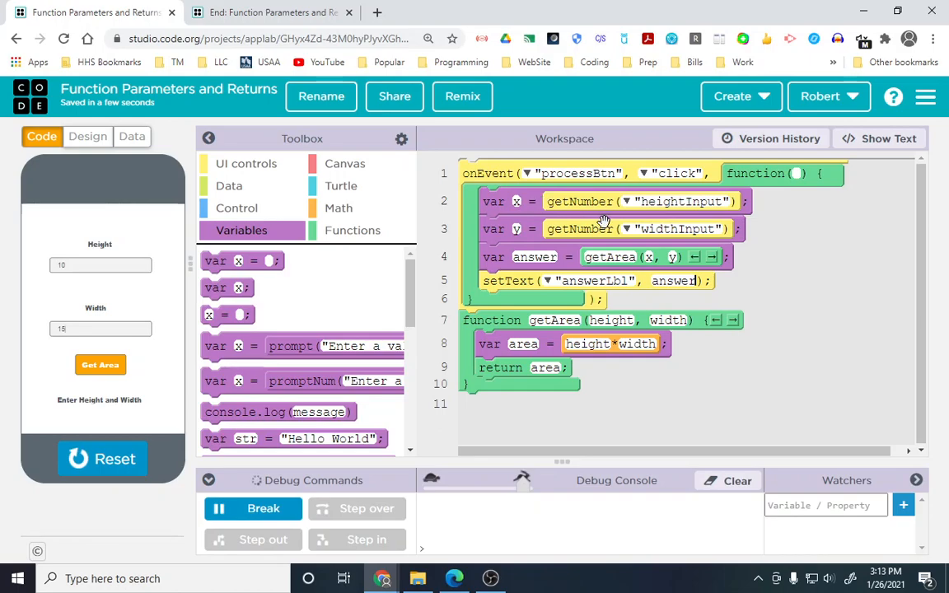
pyautogui.moveTo(634, 247)
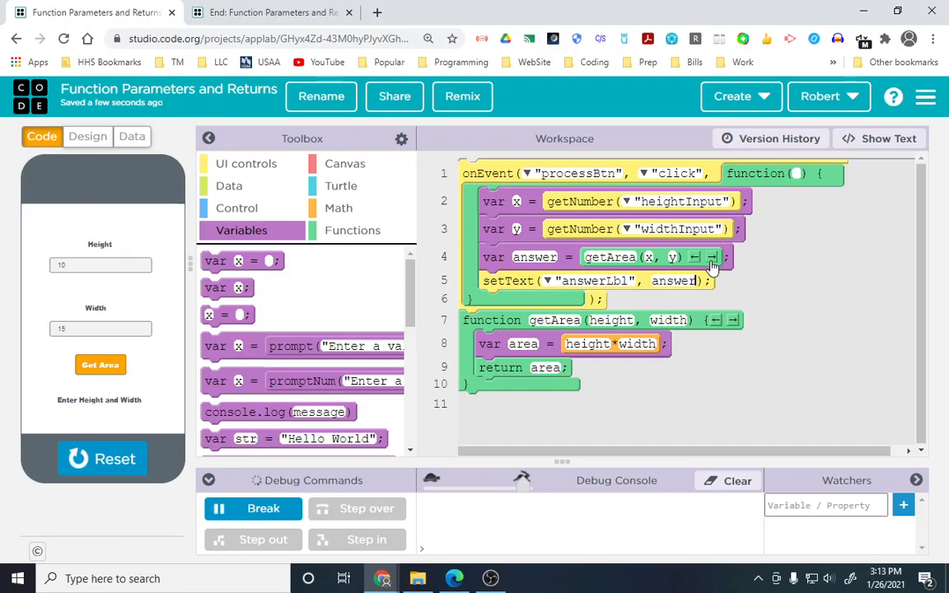
pyautogui.moveTo(585, 249)
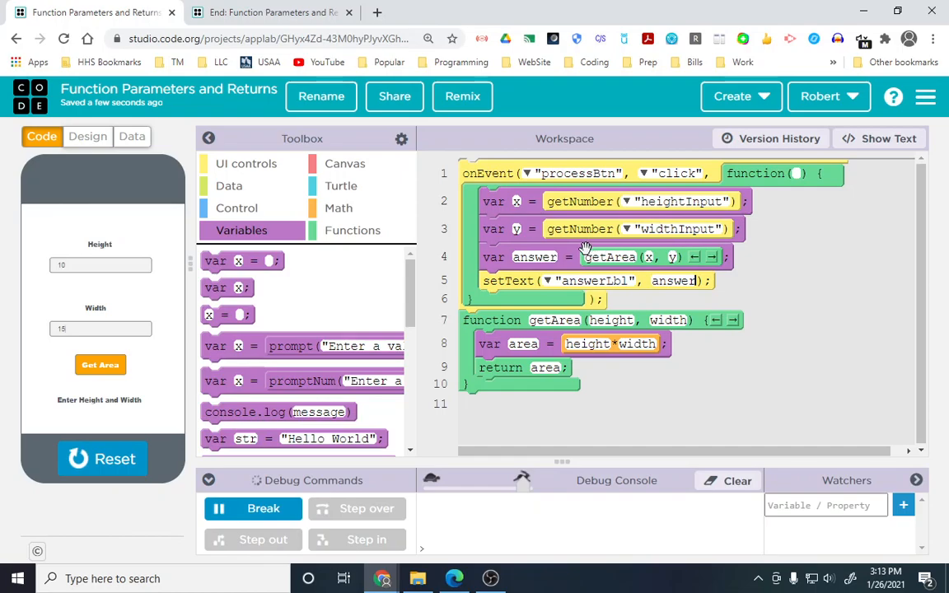
pyautogui.moveTo(623, 256)
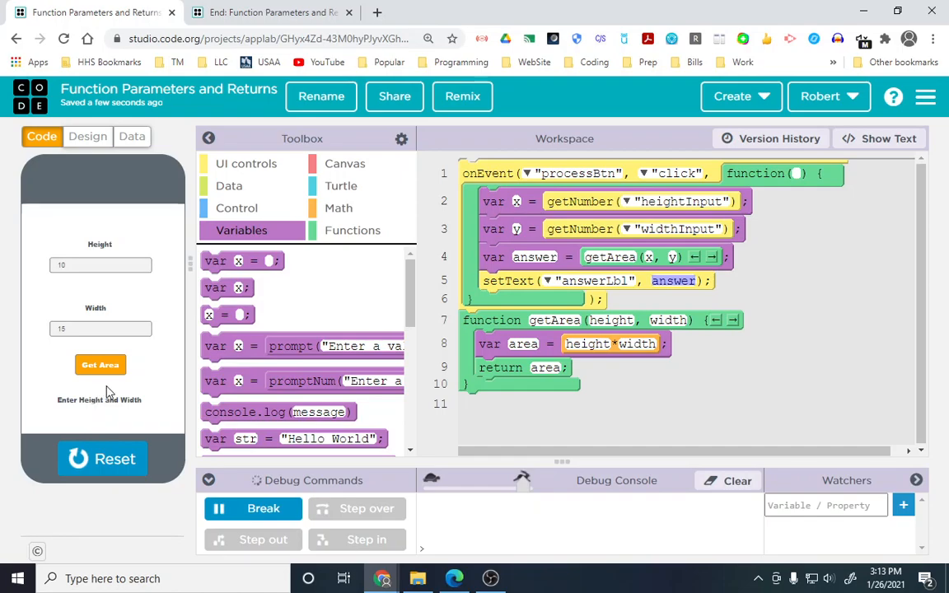
pyautogui.moveTo(275, 457)
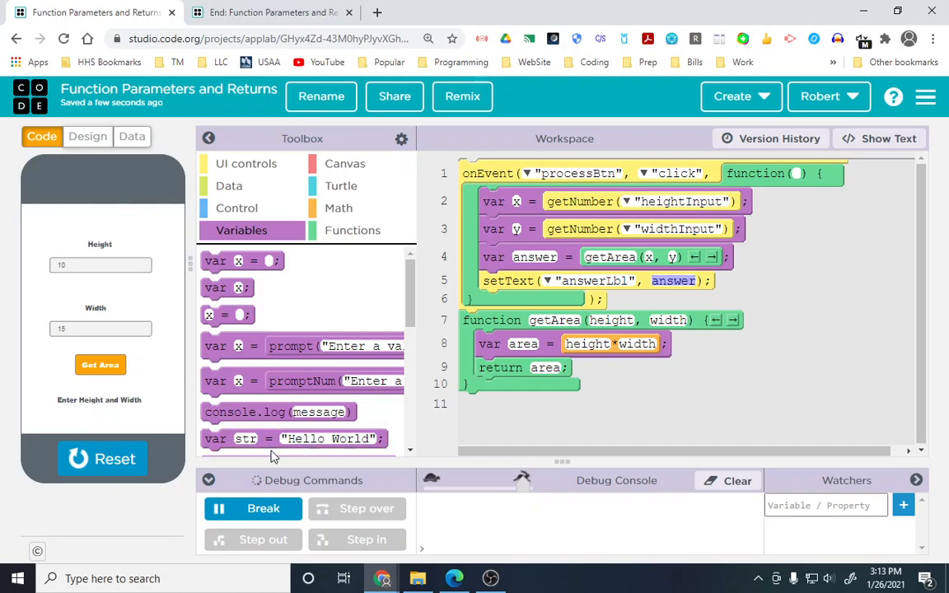
# - Refresh the page, rerun the app and re-enter 10 and 15 so Get Area shows 150
pyautogui.click(64, 38)
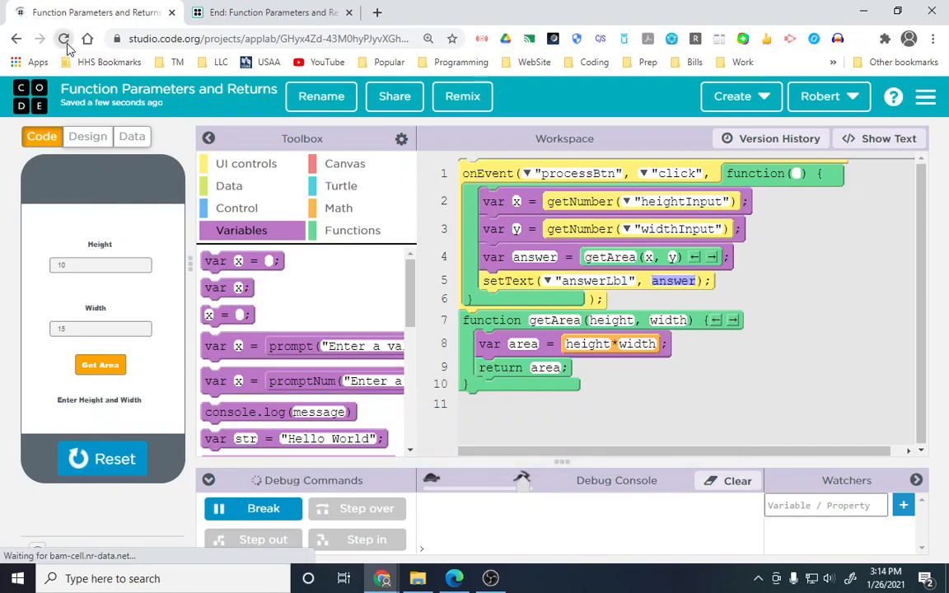
pyautogui.click(65, 39)
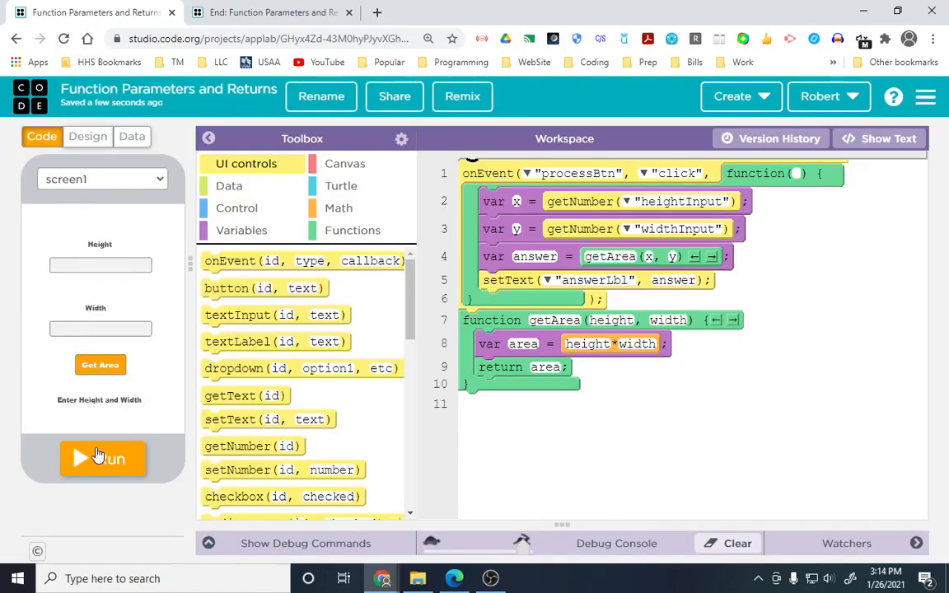
pyautogui.click(102, 459)
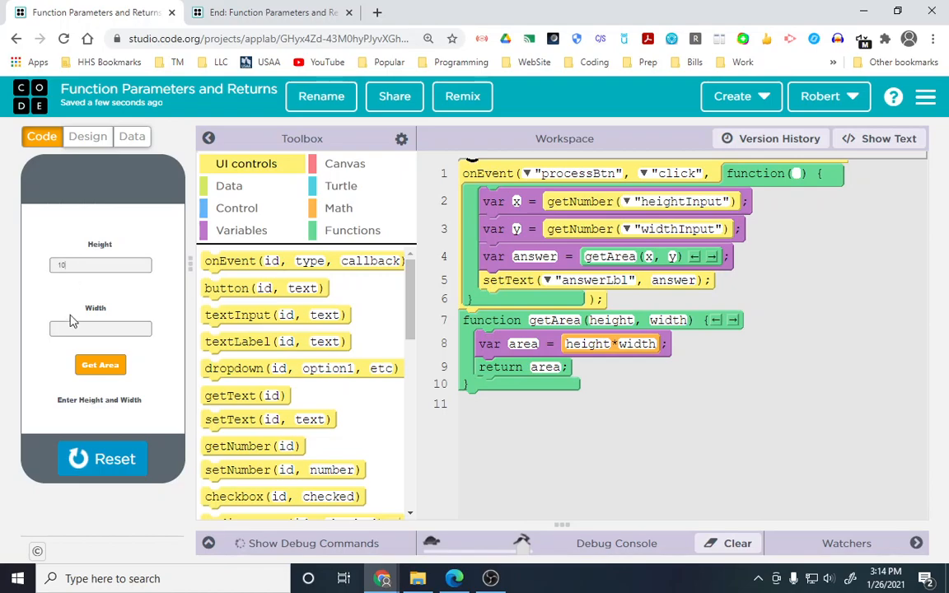
pyautogui.click(100, 365)
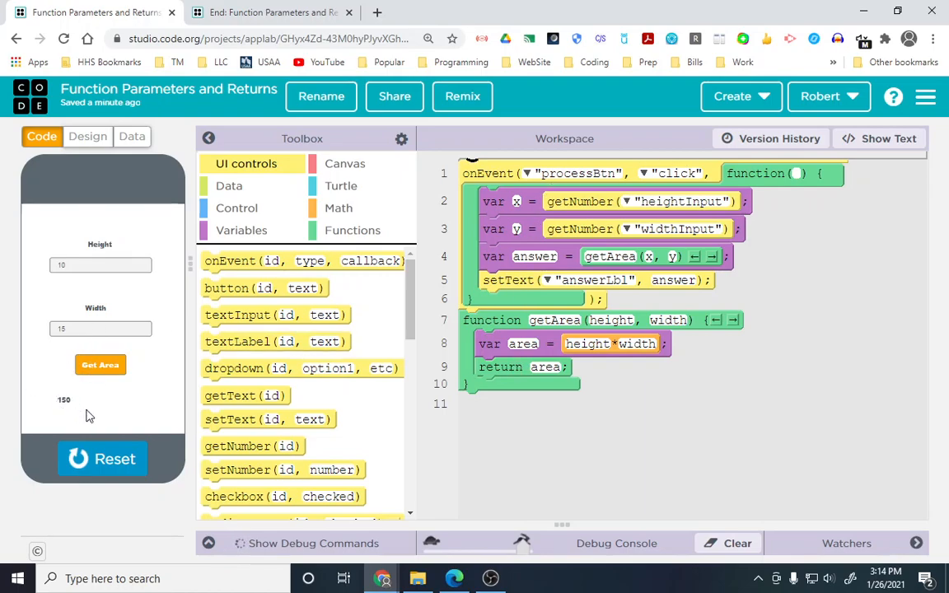
pyautogui.moveTo(412, 457)
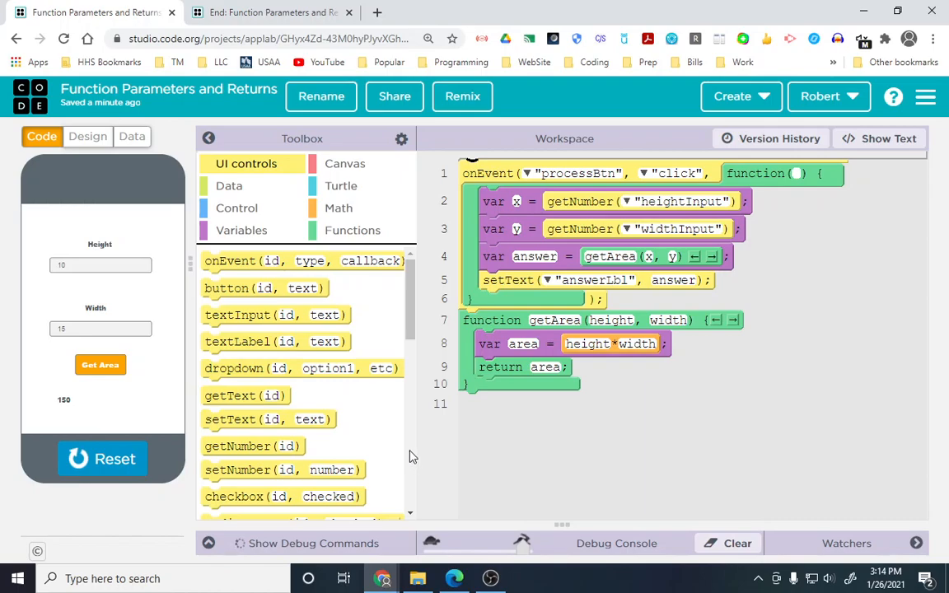
pyautogui.moveTo(493, 379)
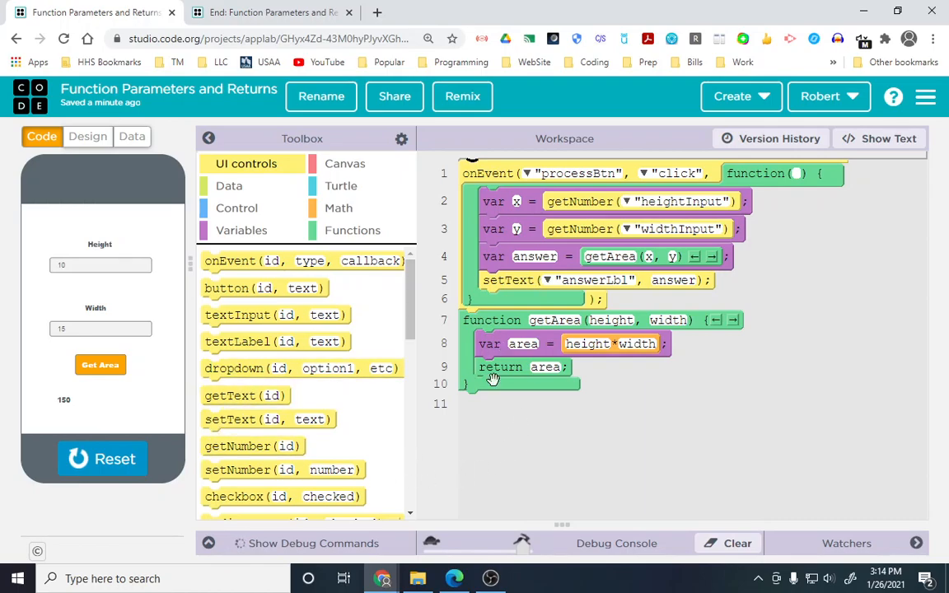
pyautogui.moveTo(493, 462)
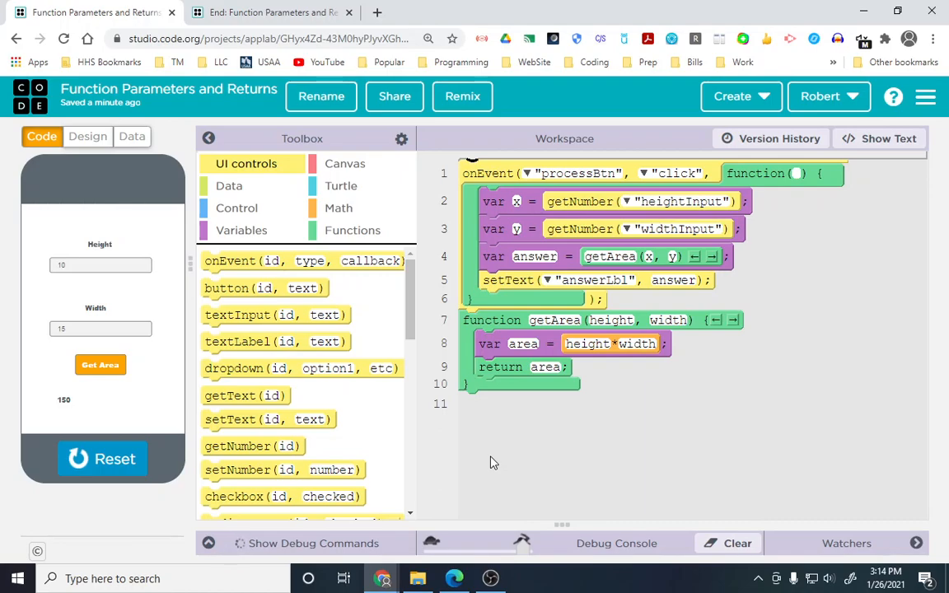
pyautogui.moveTo(132, 119)
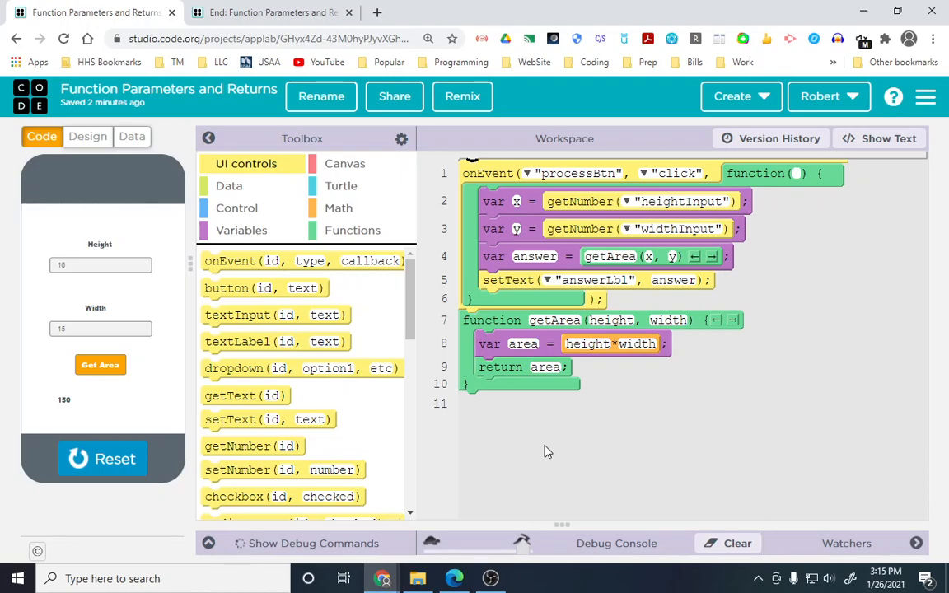
pyautogui.moveTo(605, 336)
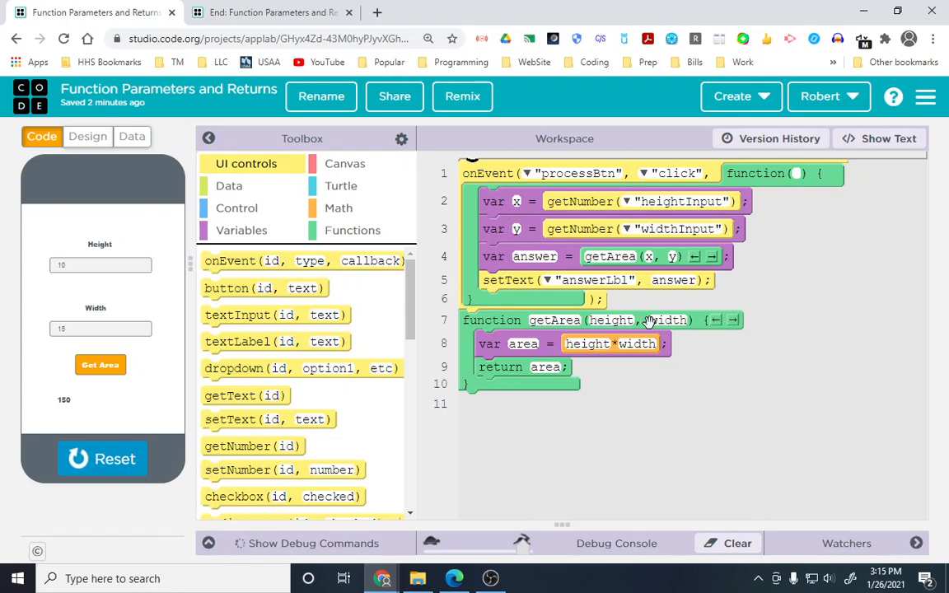
pyautogui.moveTo(553, 373)
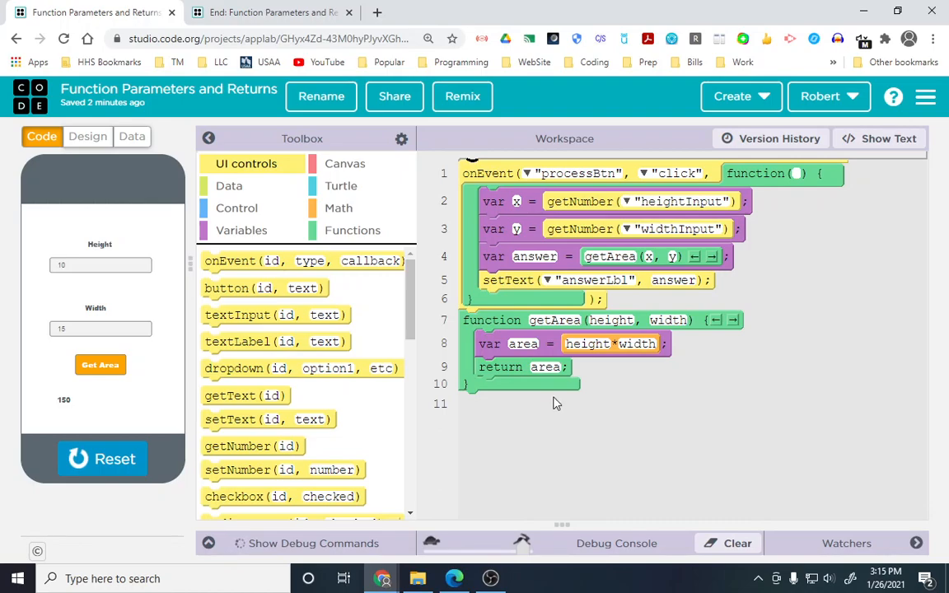
pyautogui.moveTo(608, 398)
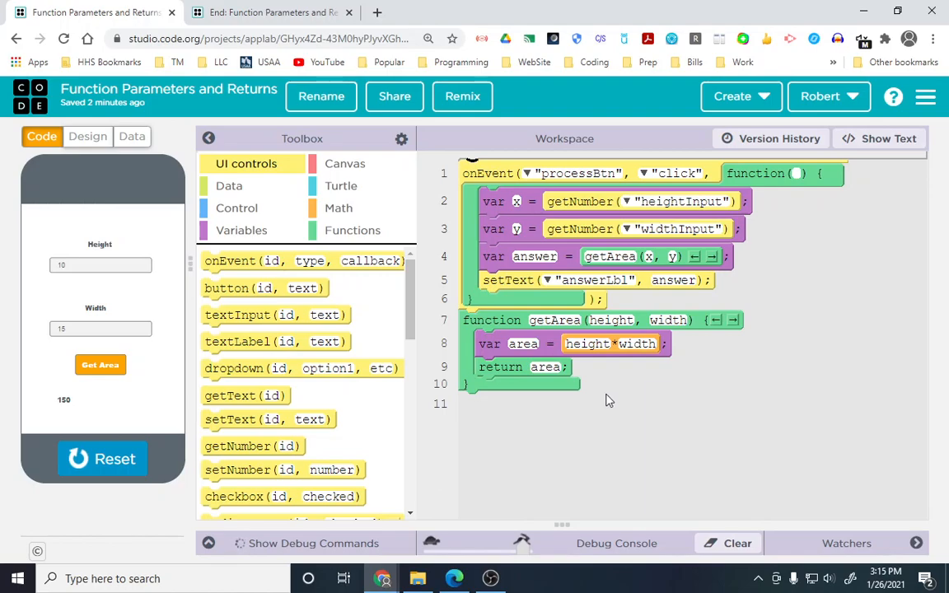
pyautogui.moveTo(628, 426)
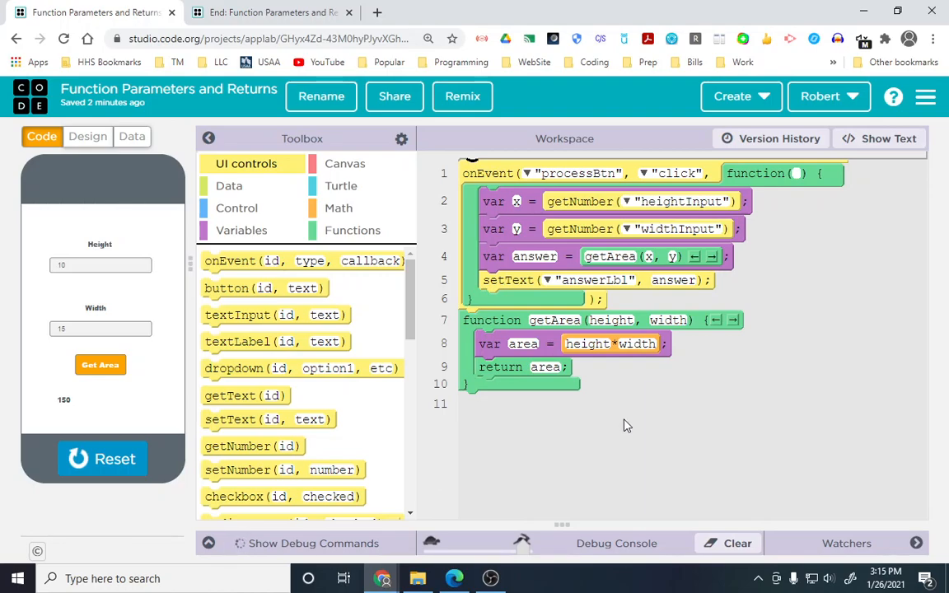